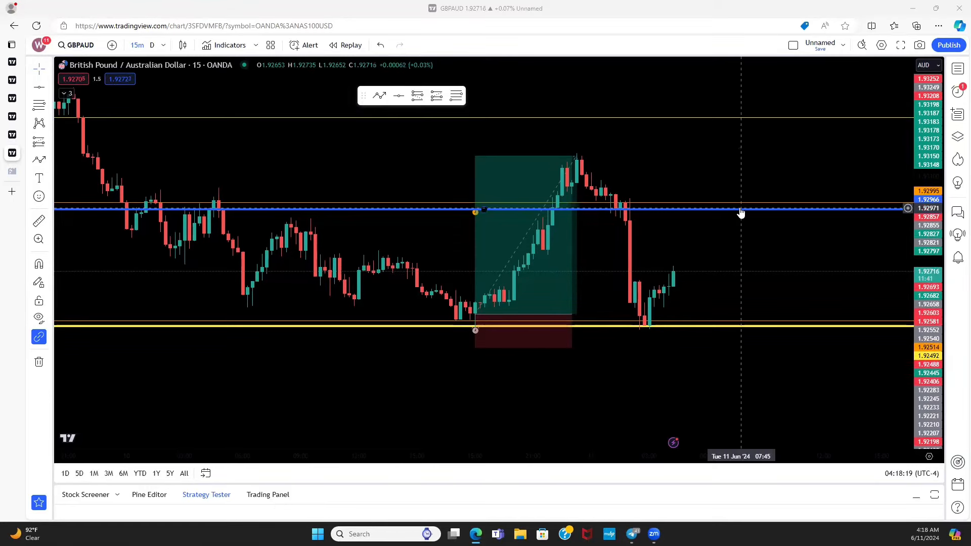
mouse_move(385, 316)
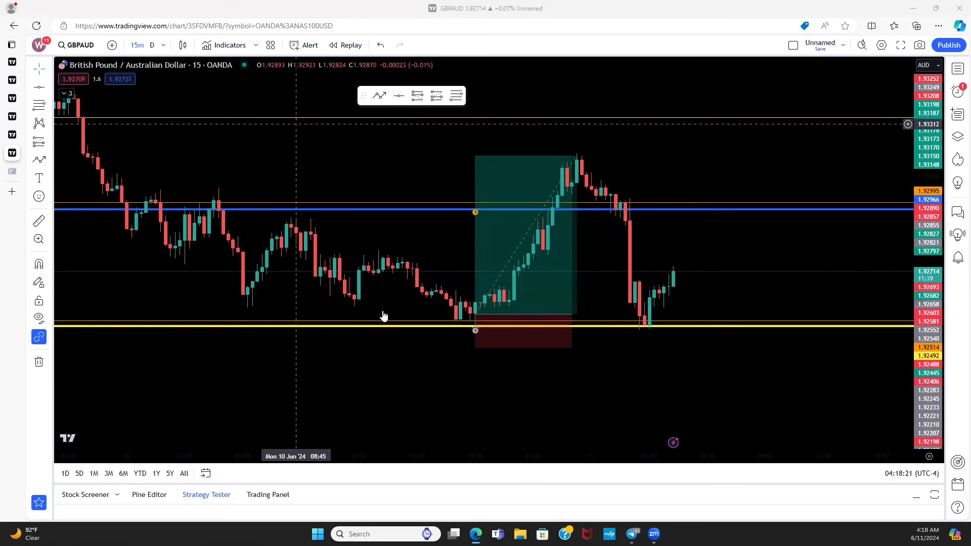
mouse_move(415, 374)
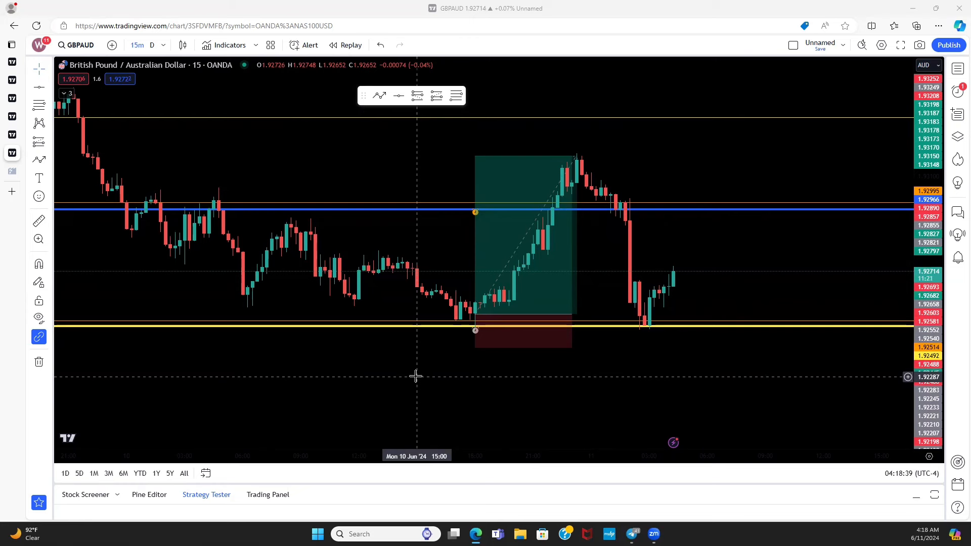
mouse_move(476, 363)
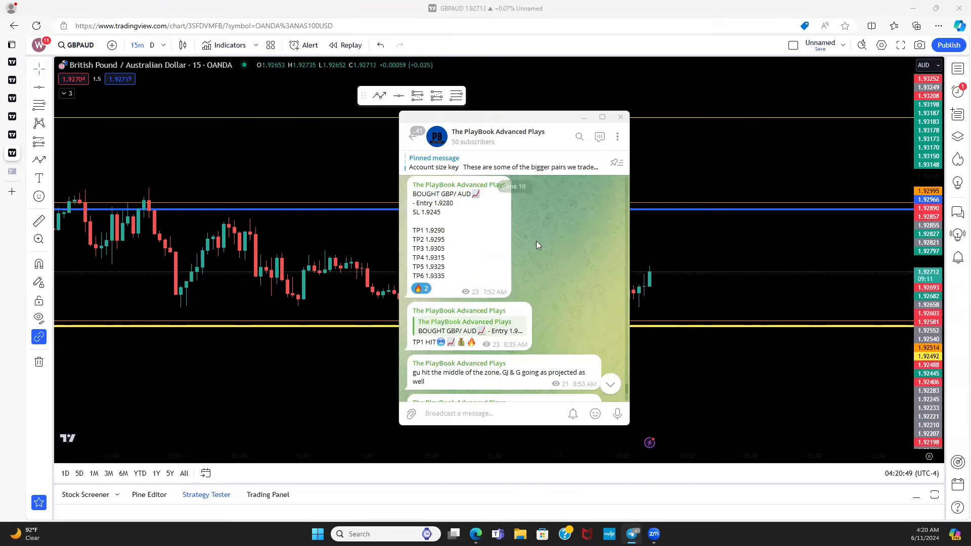
mouse_move(530, 210)
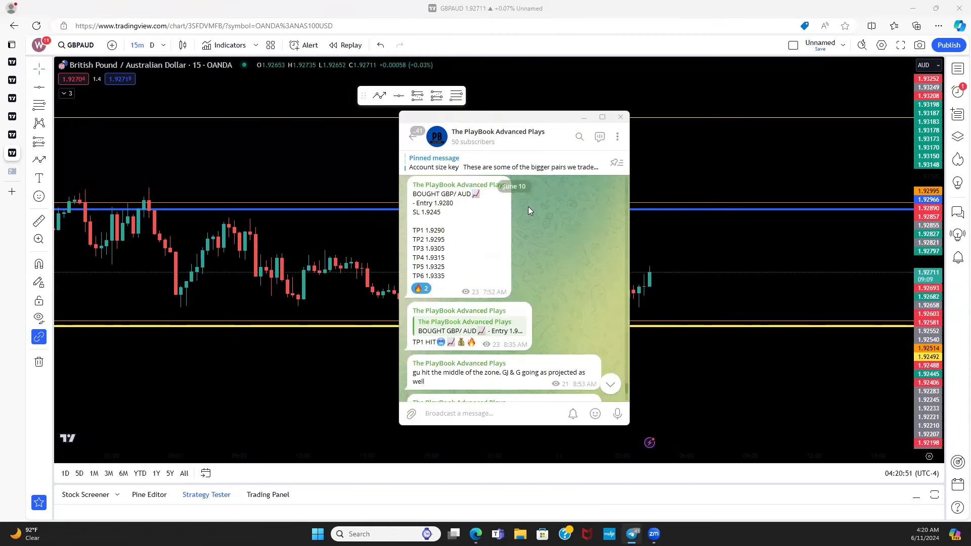
Step: Scroll down through the GBP/AUD buy signal, its TP1 HIT update and the New York watchlist
scroll(down, 3)
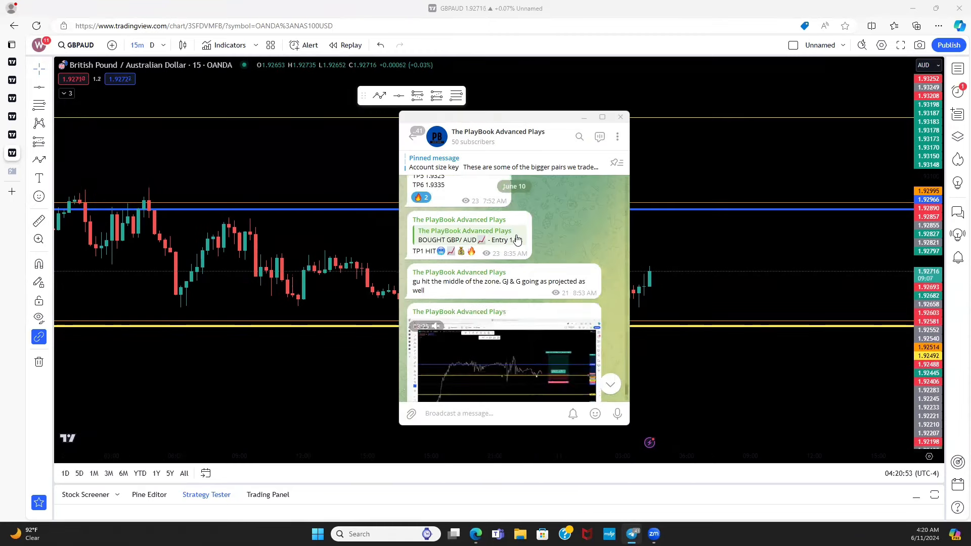
scroll(down, 3)
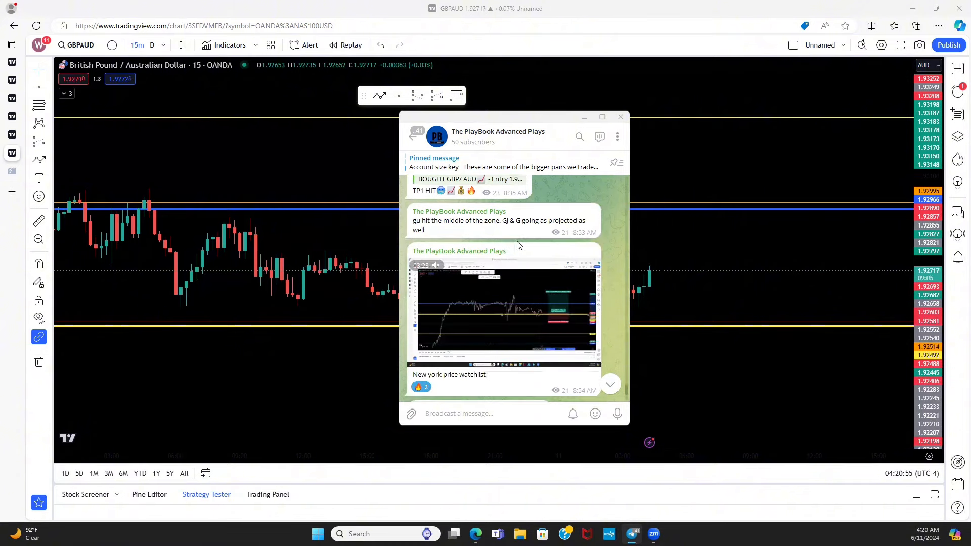
scroll(down, 3)
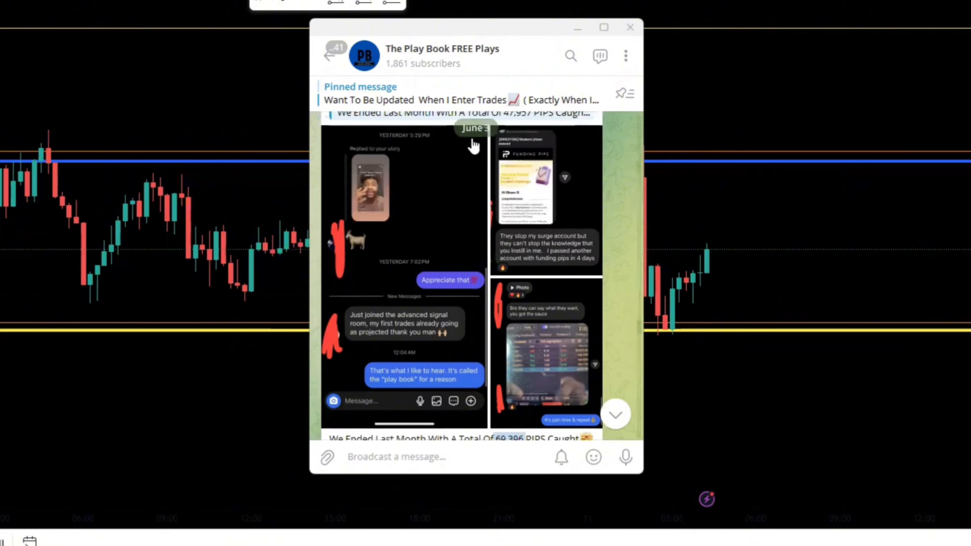
Step: Browse the FREE Plays channel's shared photos gallery, then return to the chat
scroll(down, 3)
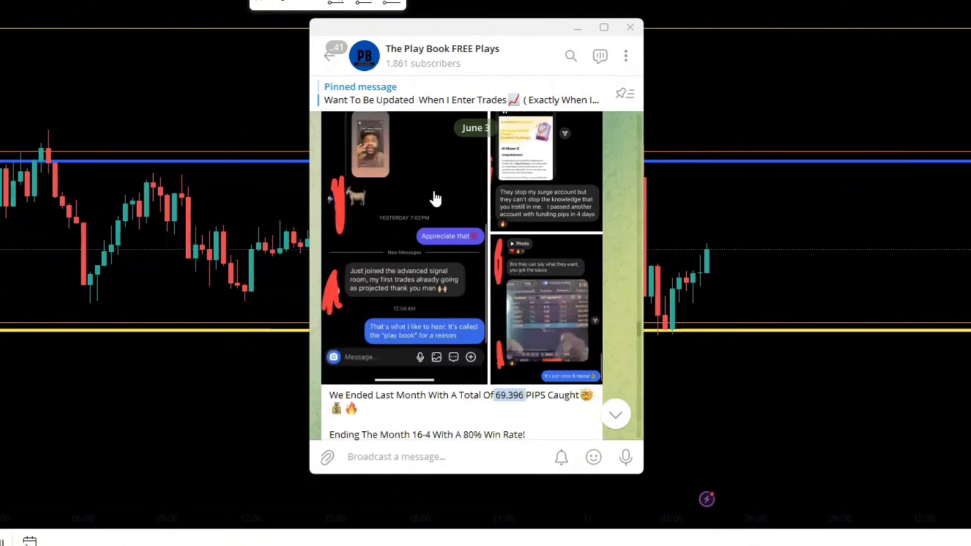
mouse_move(385, 350)
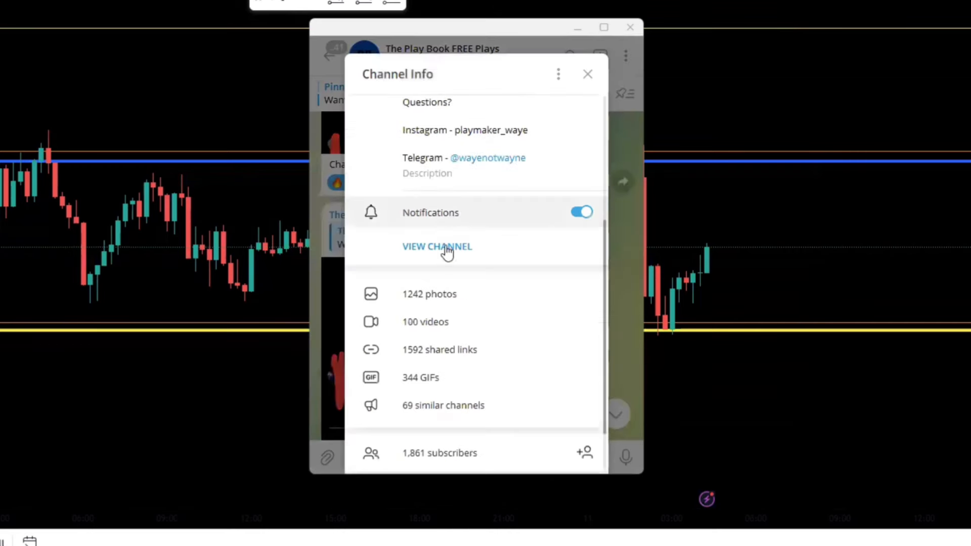
click(429, 294)
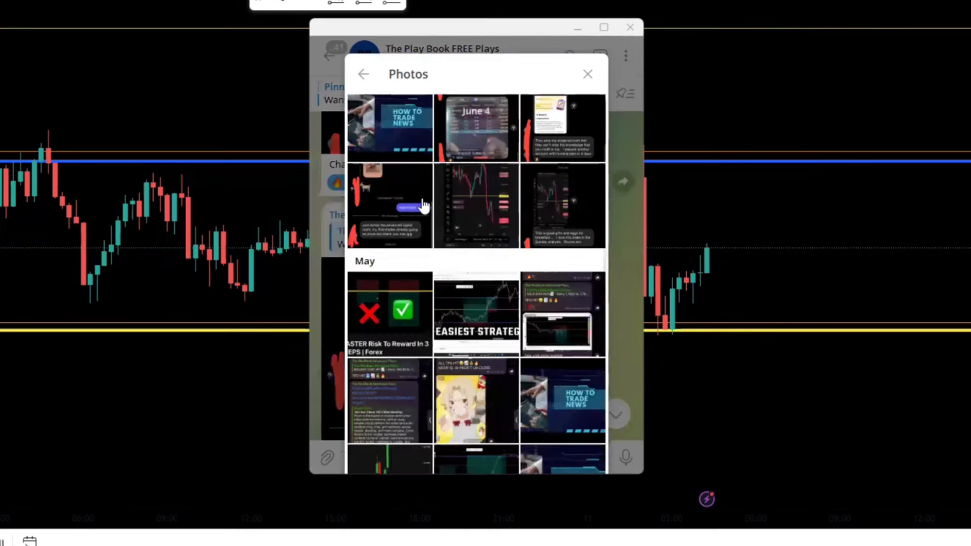
scroll(down, 3)
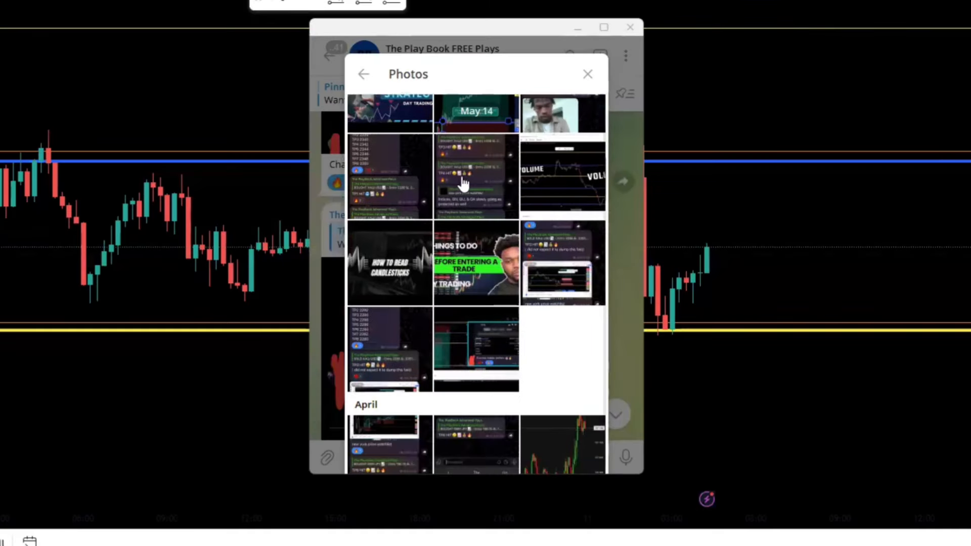
scroll(down, 3)
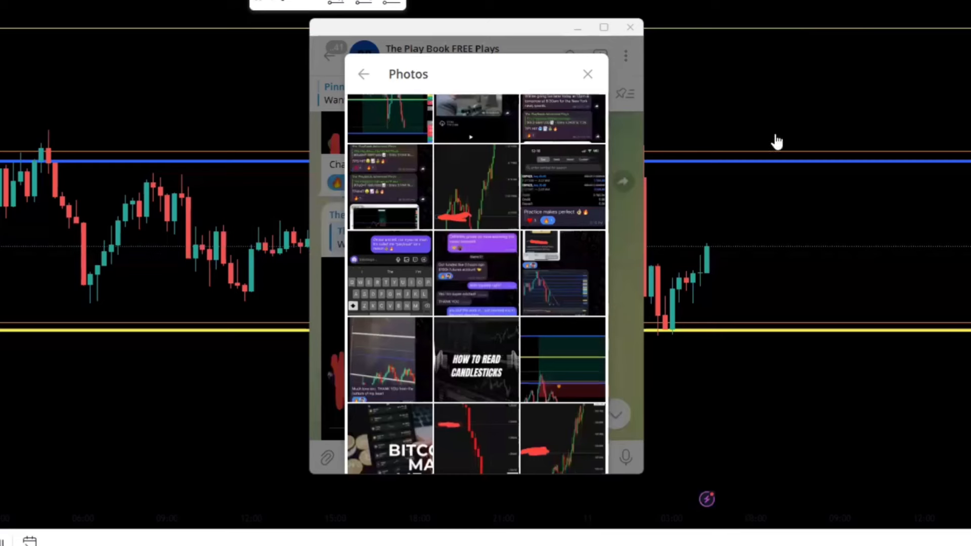
click(587, 73)
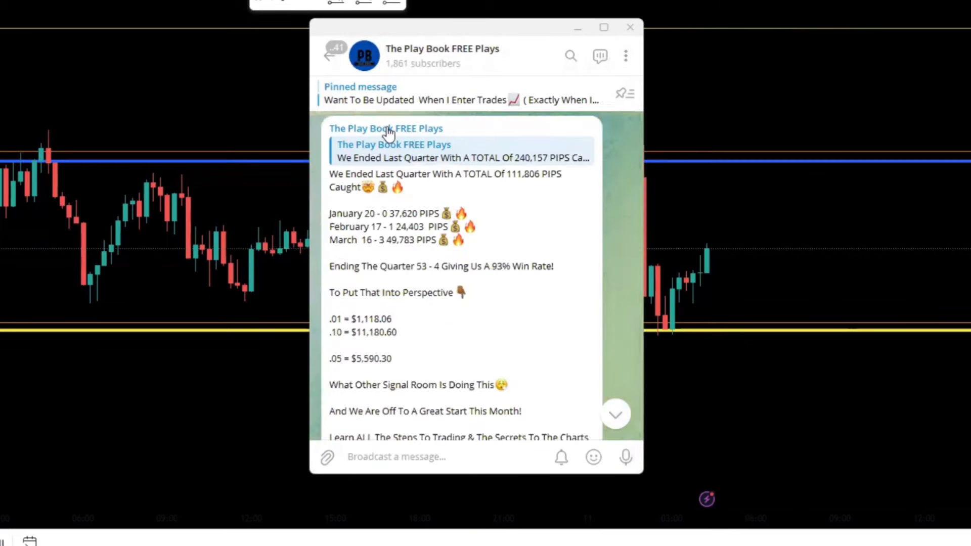
mouse_move(449, 191)
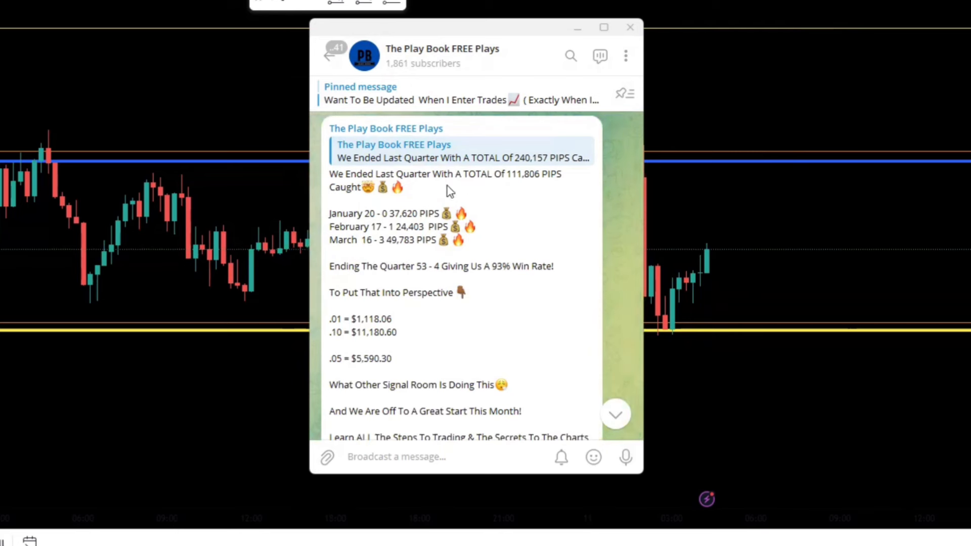
mouse_move(448, 260)
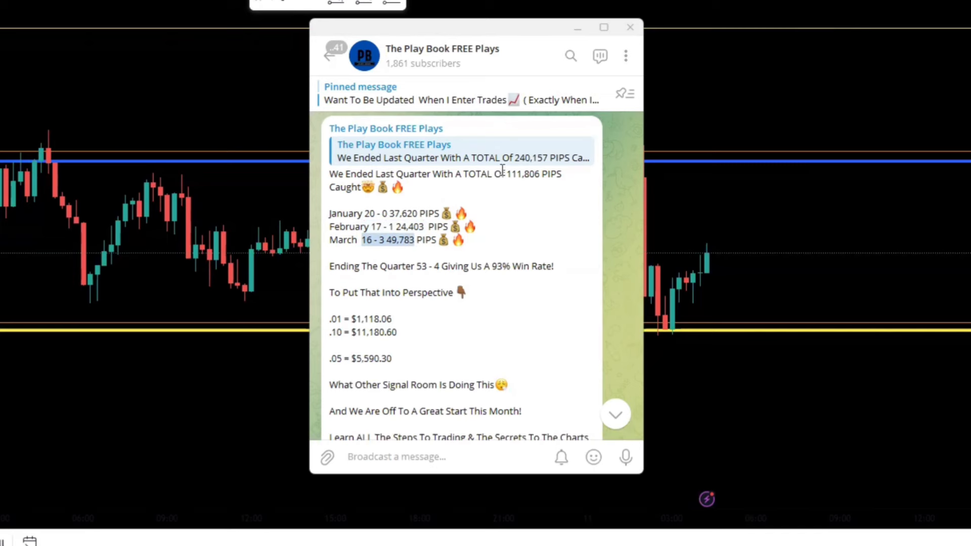
scroll(up, 3)
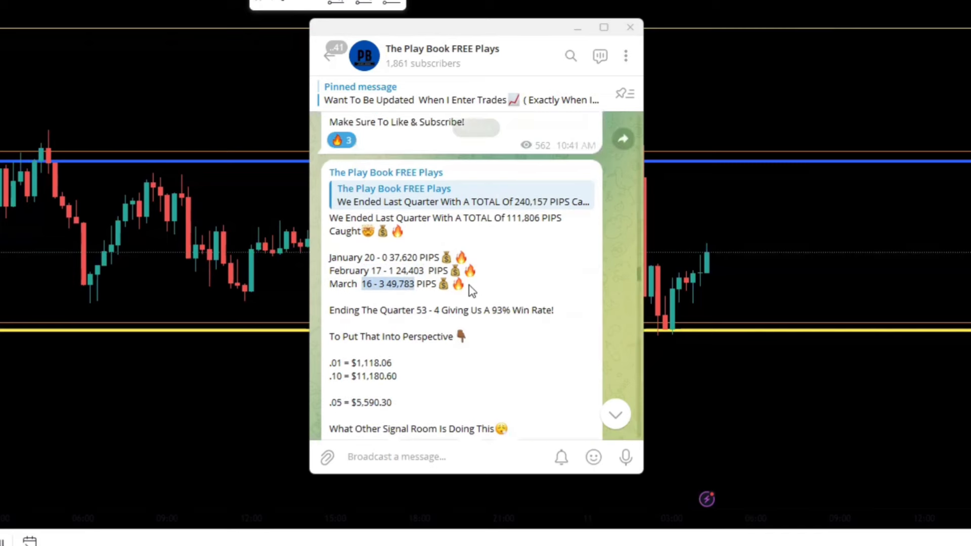
mouse_move(466, 263)
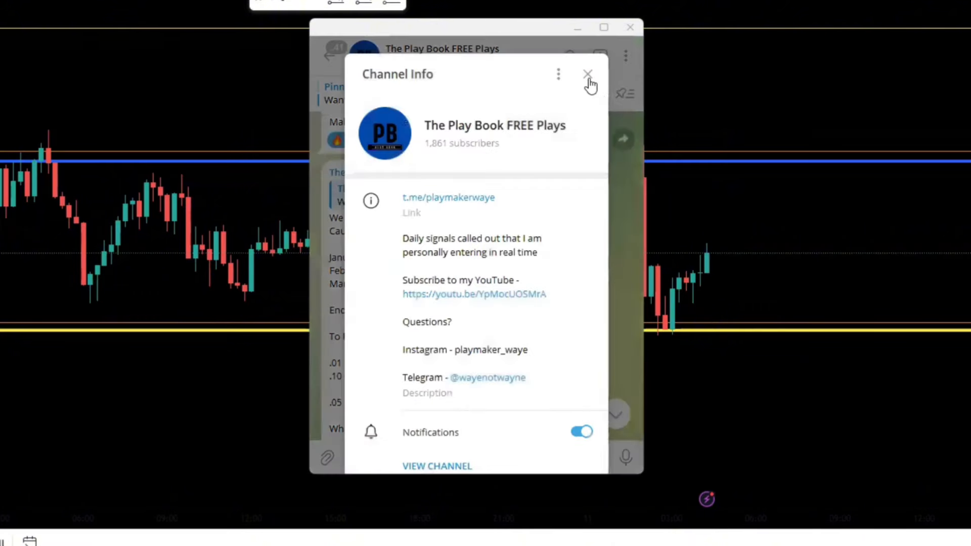
click(588, 74)
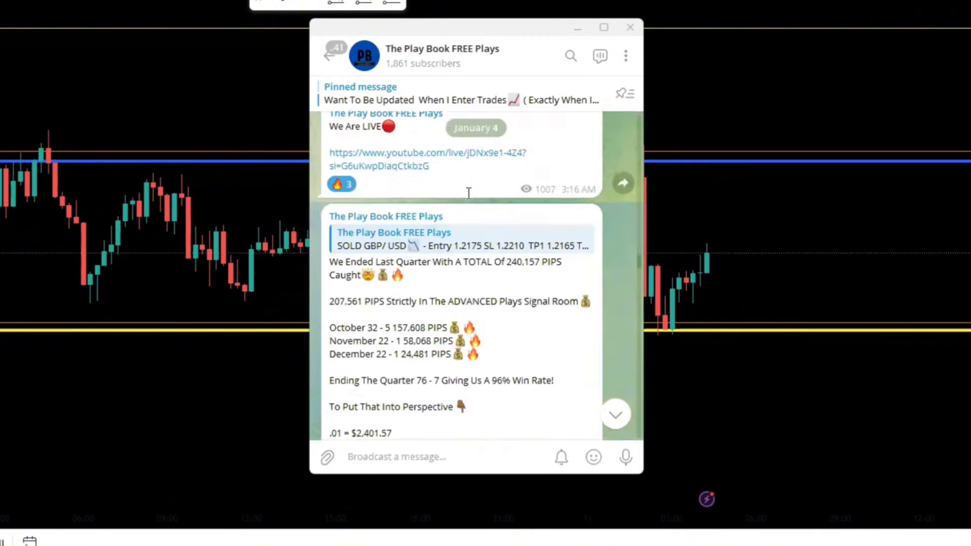
scroll(down, 3)
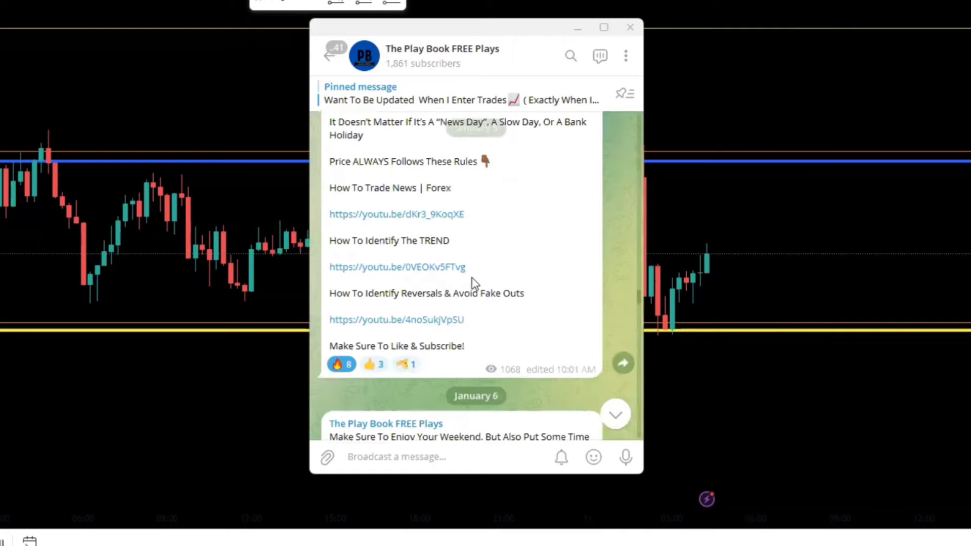
scroll(down, 3)
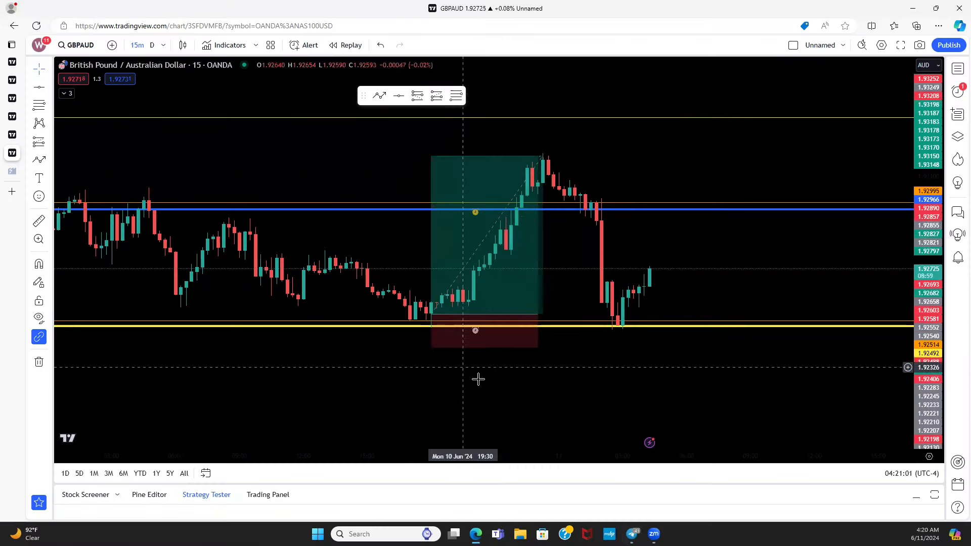
mouse_move(488, 443)
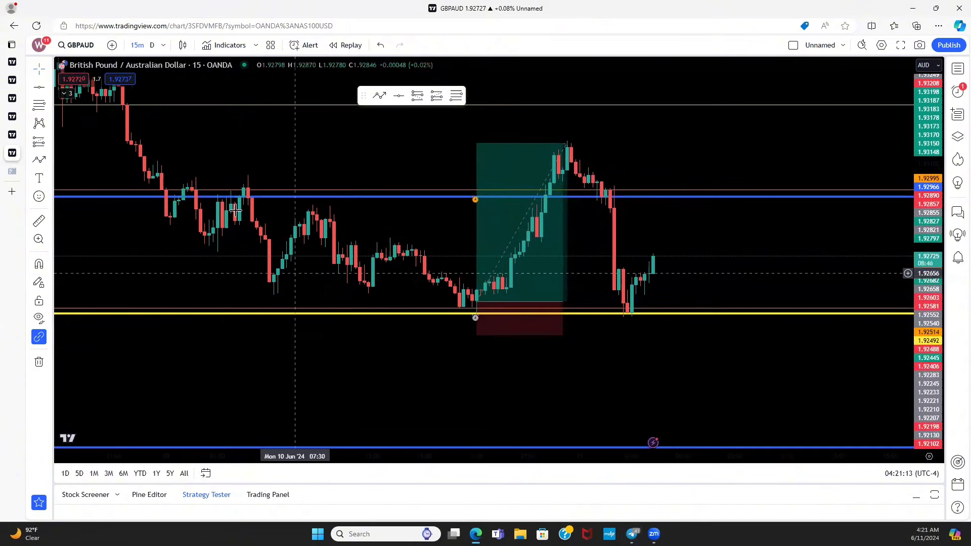
mouse_move(303, 346)
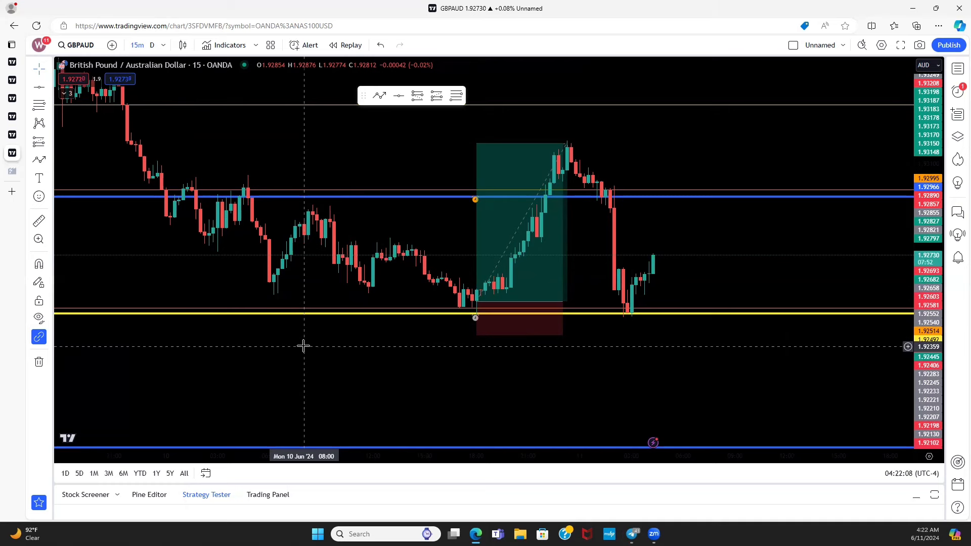
mouse_move(396, 239)
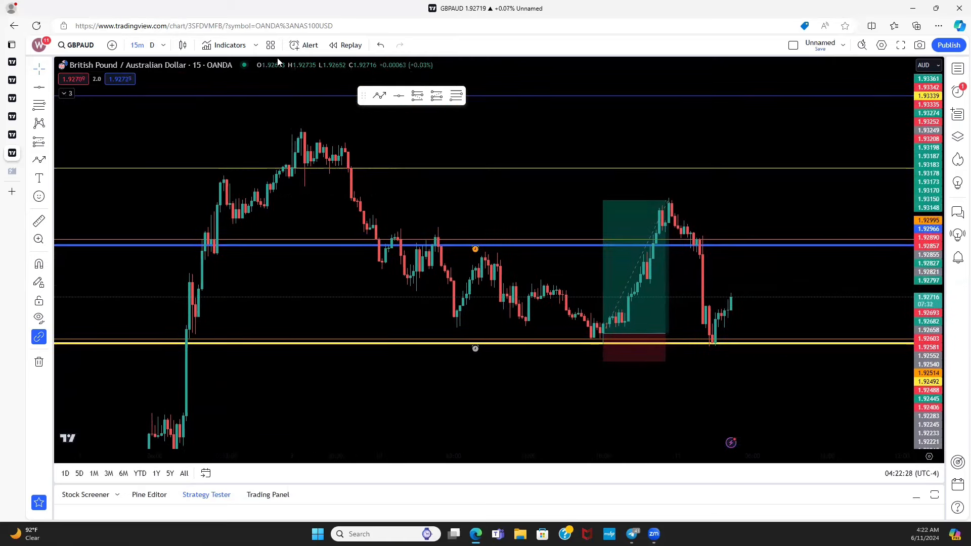
Step: Play and pause the GBPAUD bar replay as price starts drifting down toward support
click(344, 44)
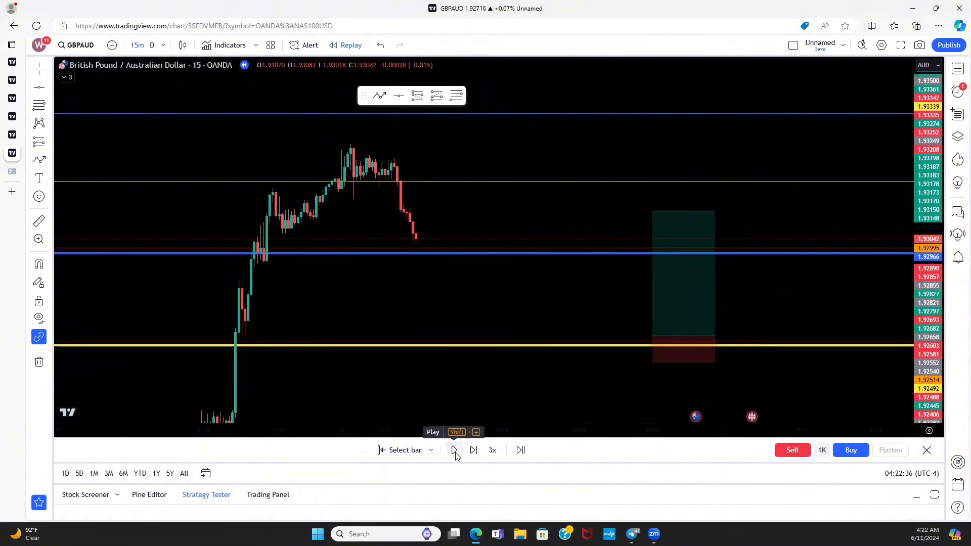
click(454, 450)
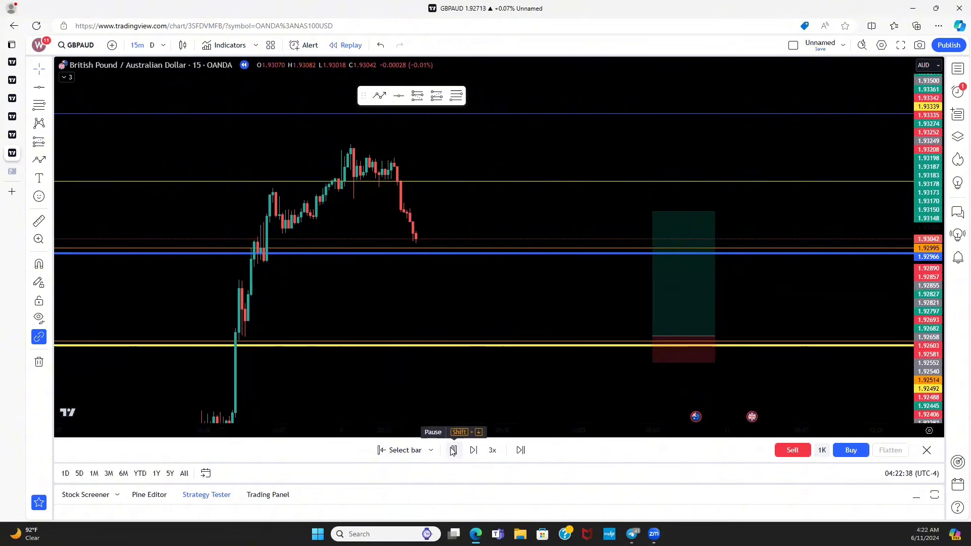
click(453, 451)
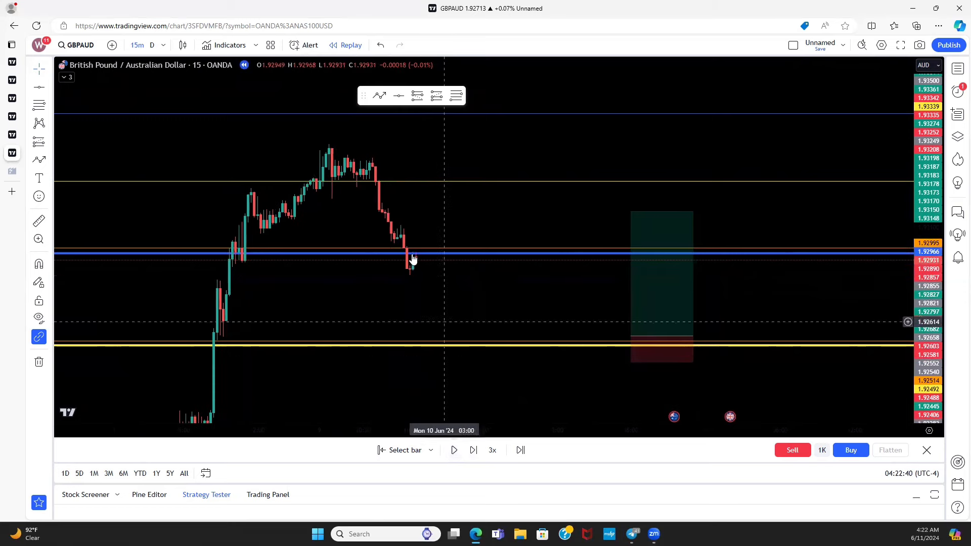
mouse_move(406, 257)
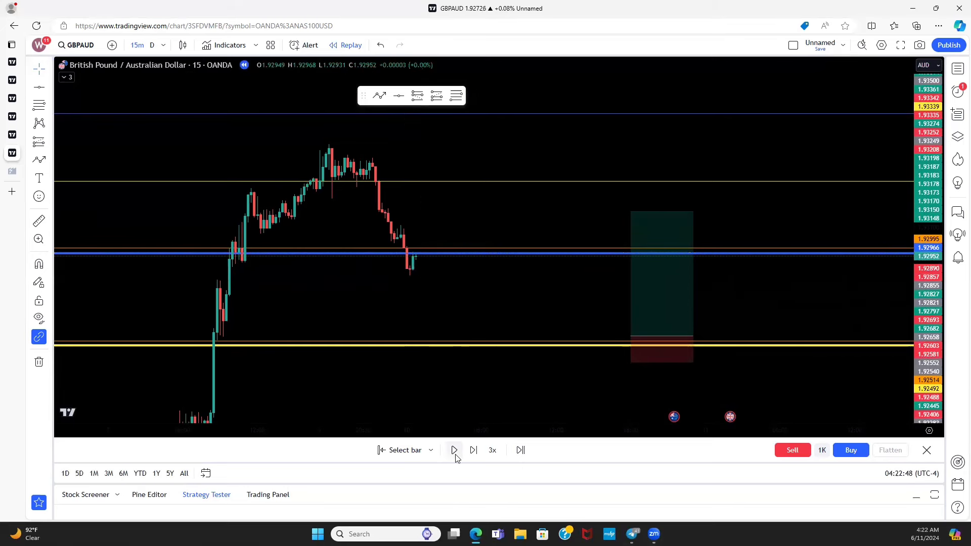
click(453, 450)
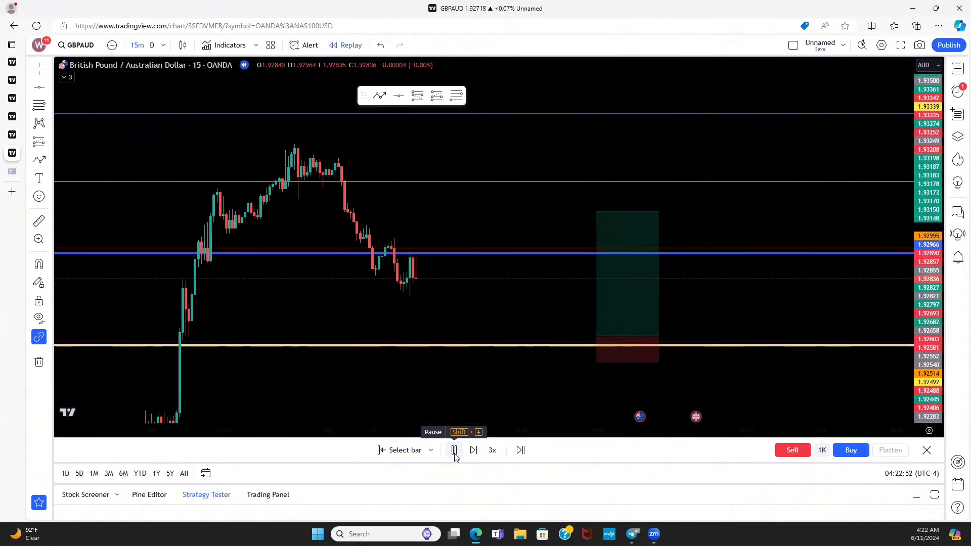
click(453, 450)
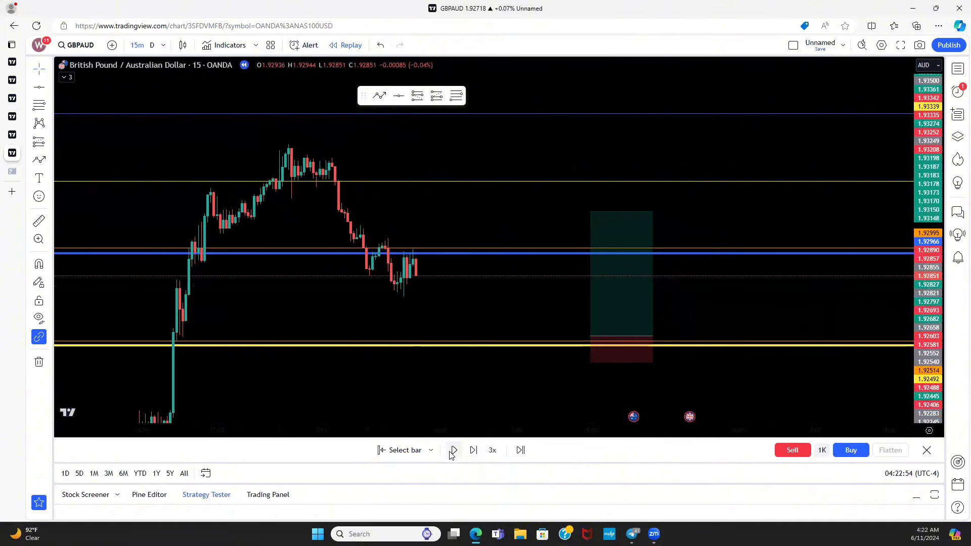
Step: Advance the replay bar by bar until price touches the yellow support at the long entry
click(453, 450)
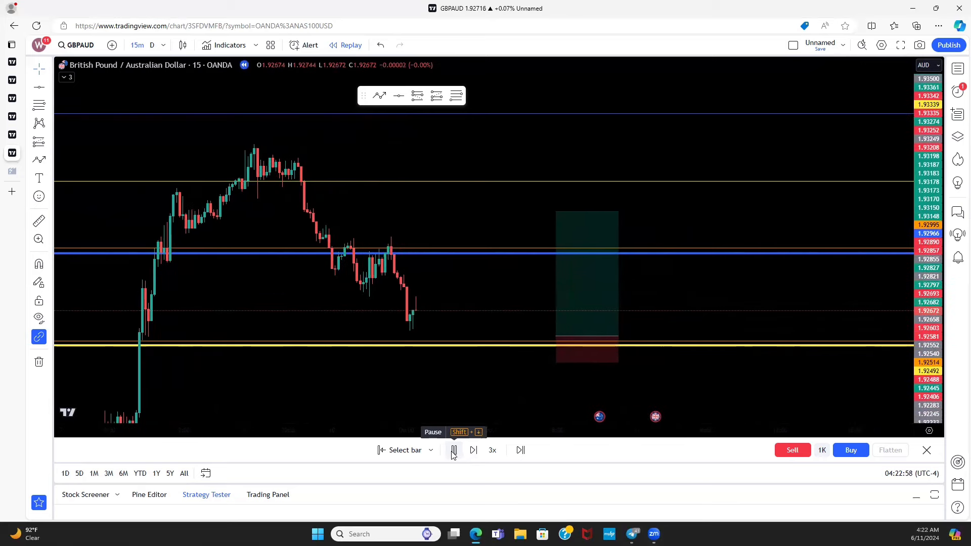
click(454, 450)
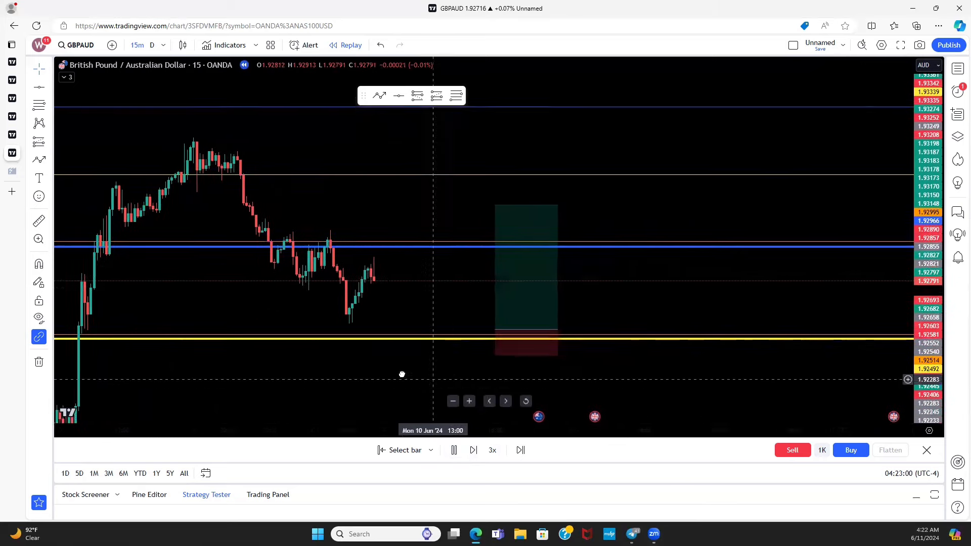
click(472, 450)
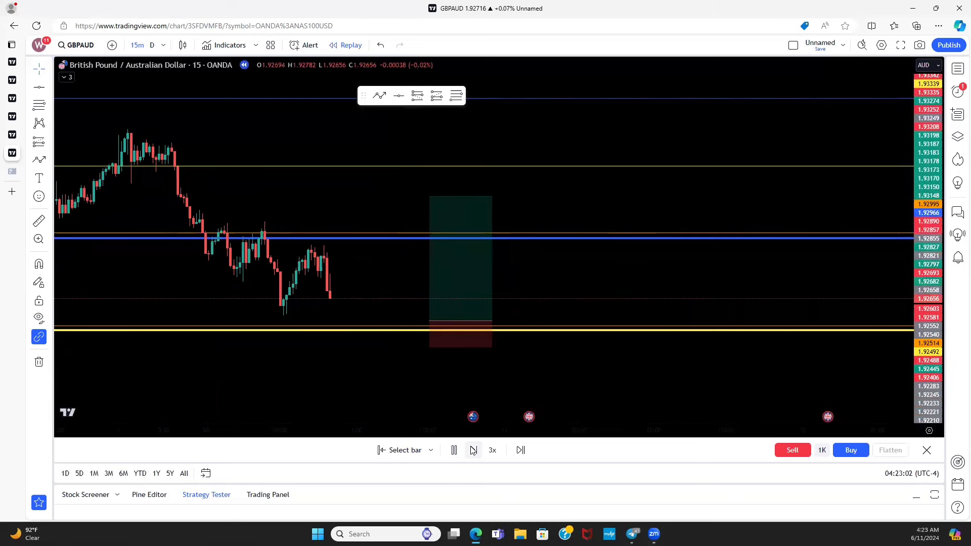
click(453, 450)
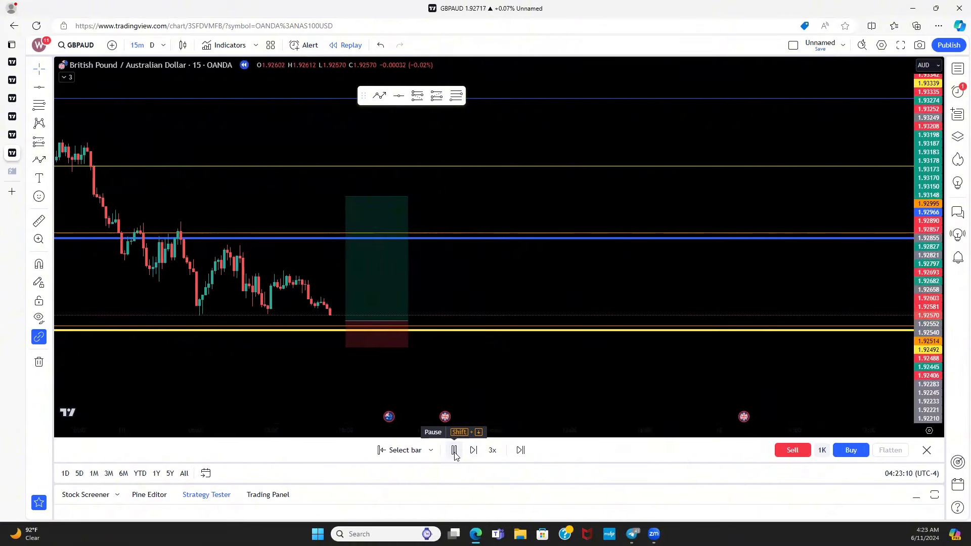
click(453, 450)
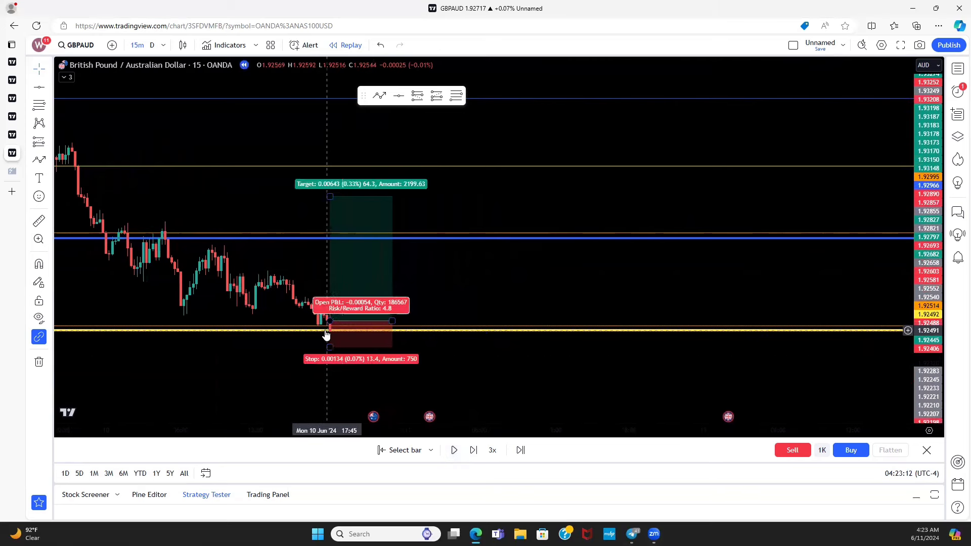
Step: Continue the replay until price bounces off support and rallies into the green target zone
click(453, 450)
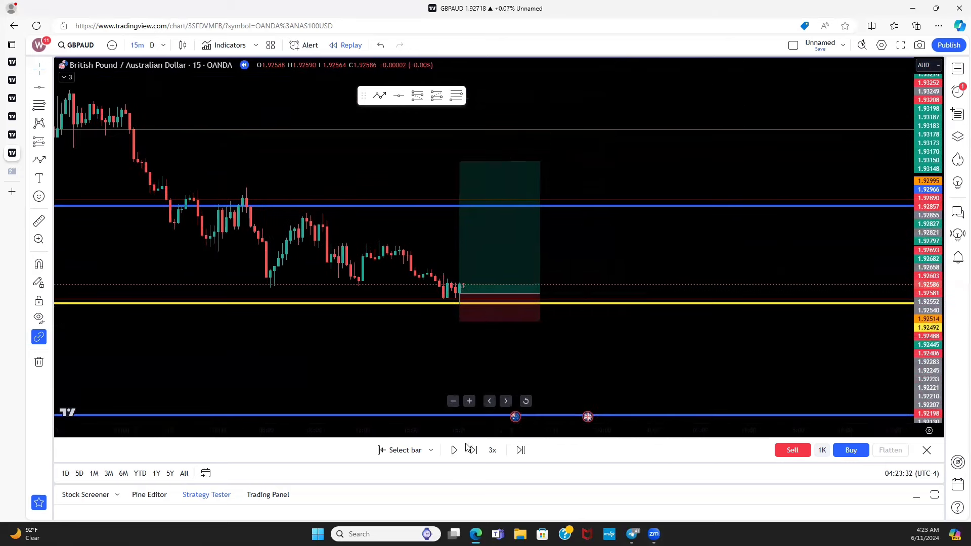
mouse_move(465, 299)
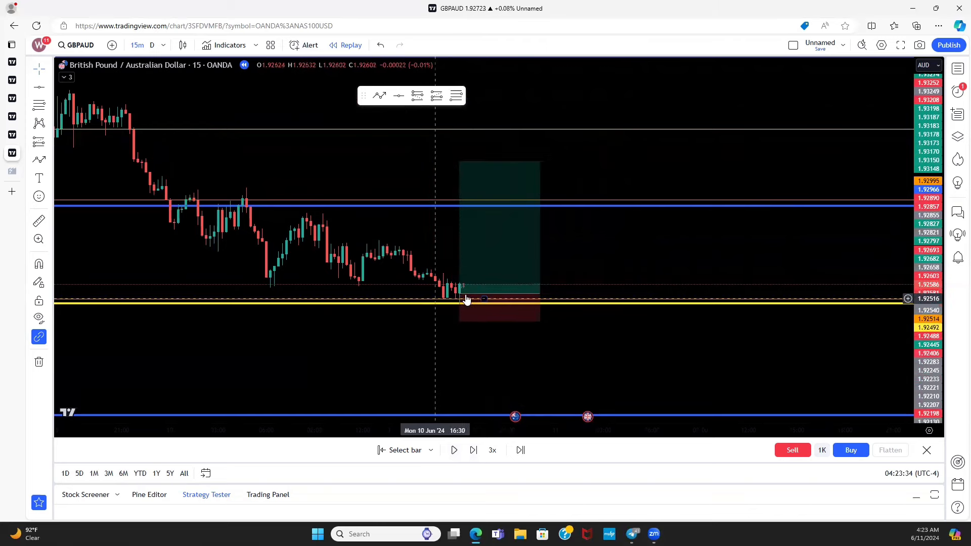
click(453, 449)
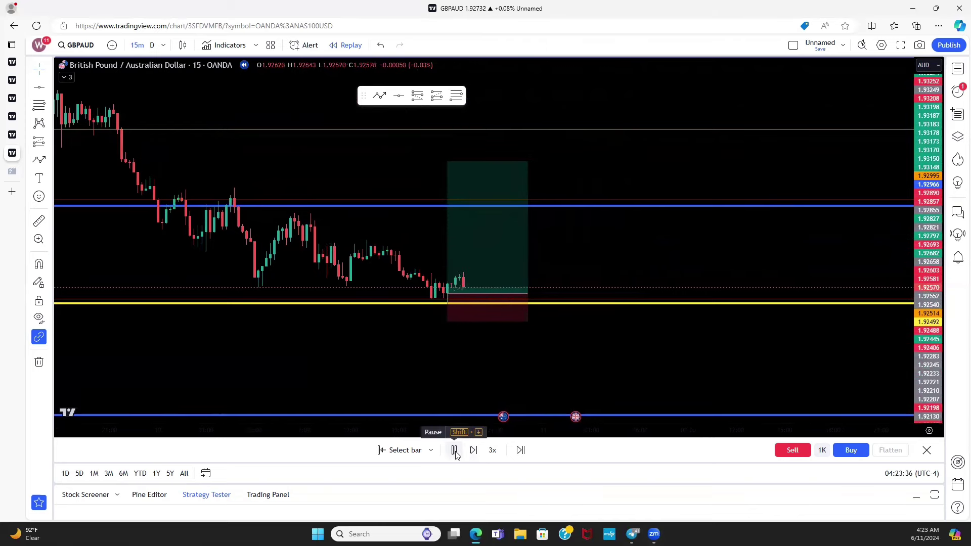
click(453, 451)
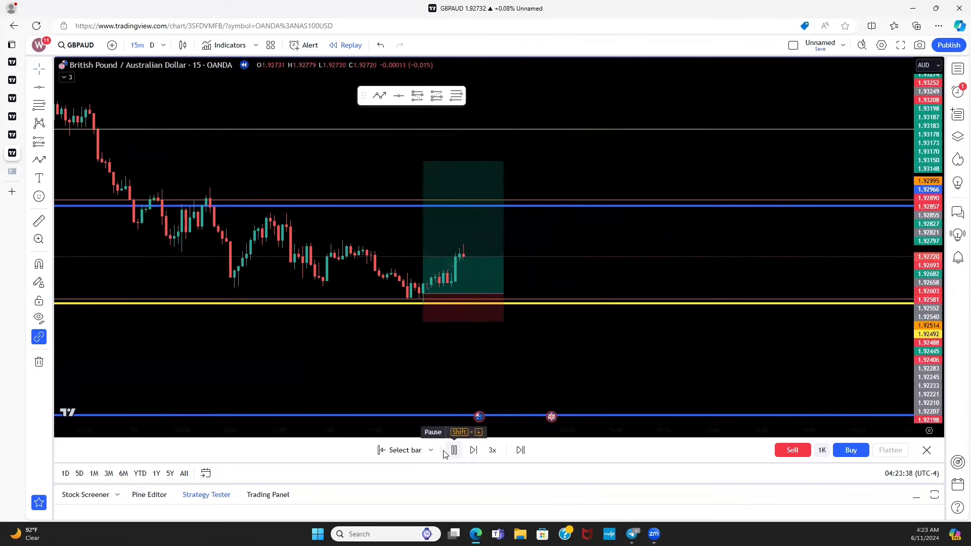
click(454, 450)
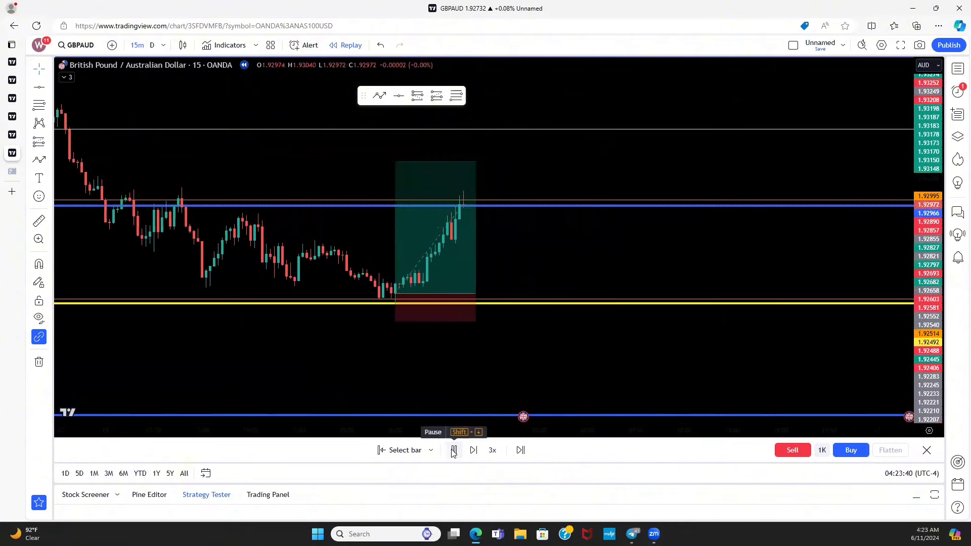
click(453, 450)
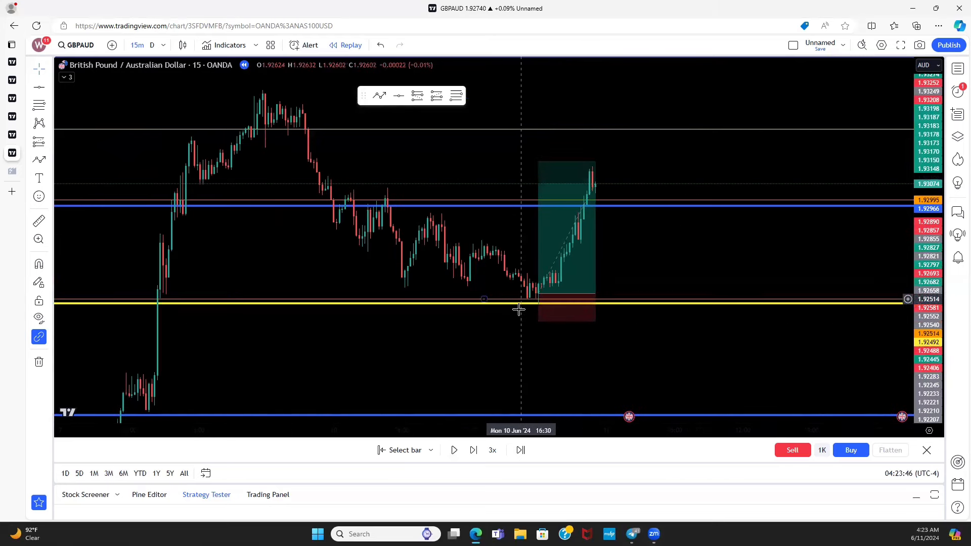
mouse_move(513, 324)
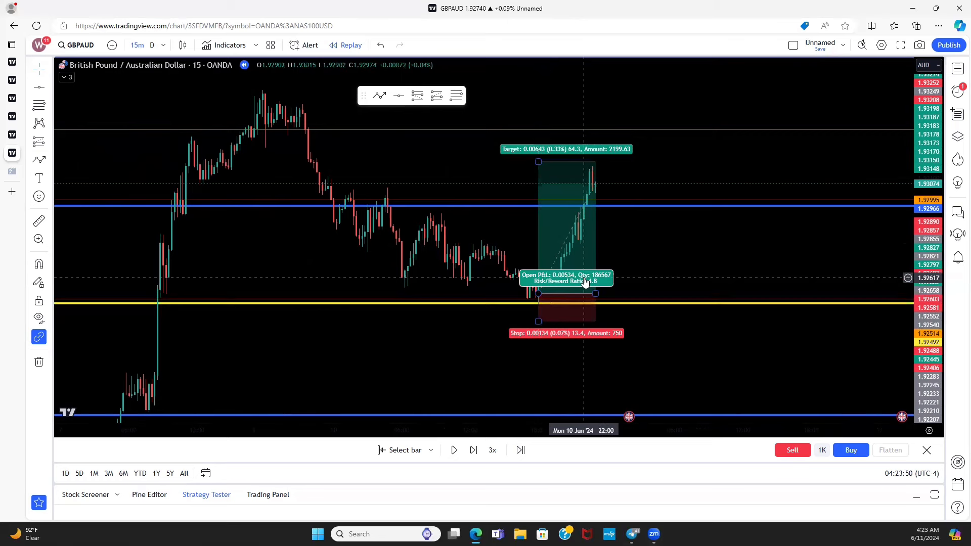
mouse_move(579, 297)
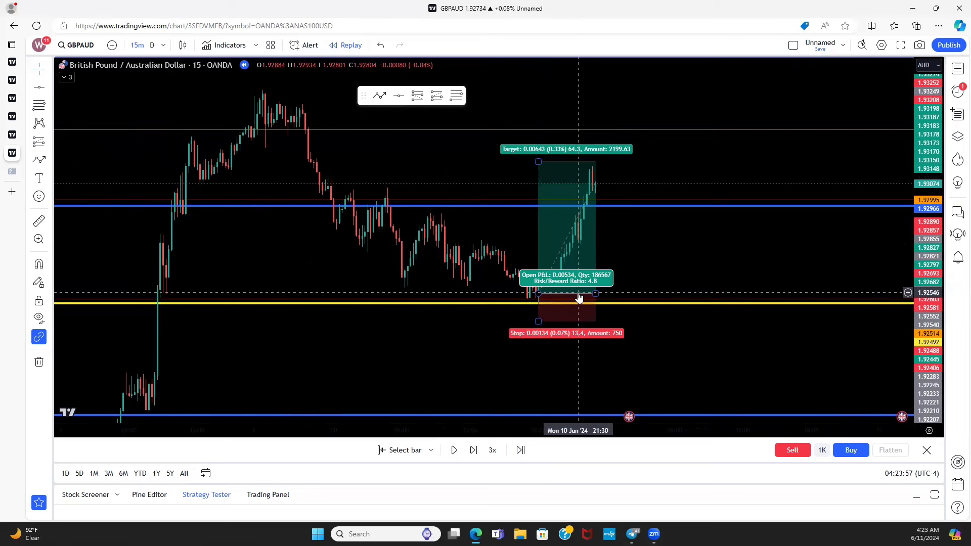
mouse_move(540, 309)
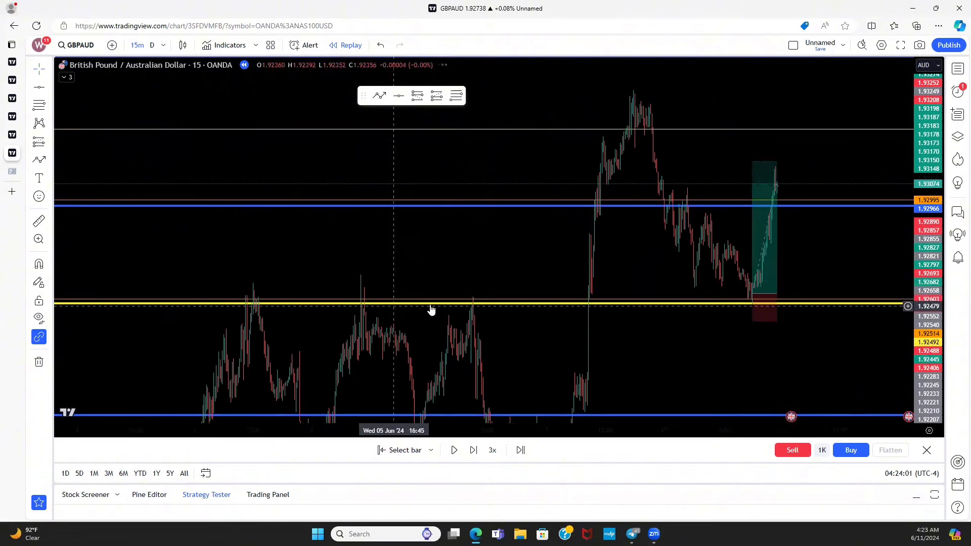
mouse_move(446, 312)
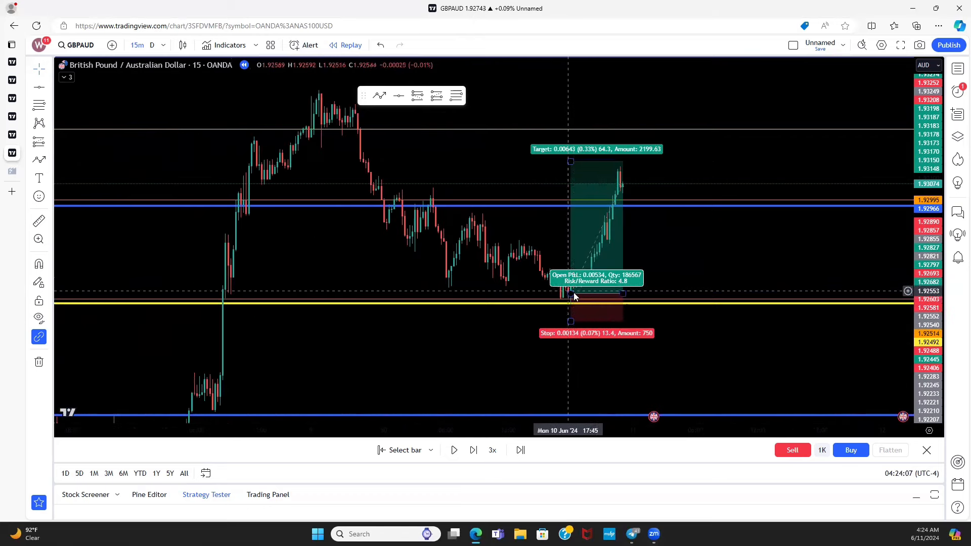
scroll(left, 3)
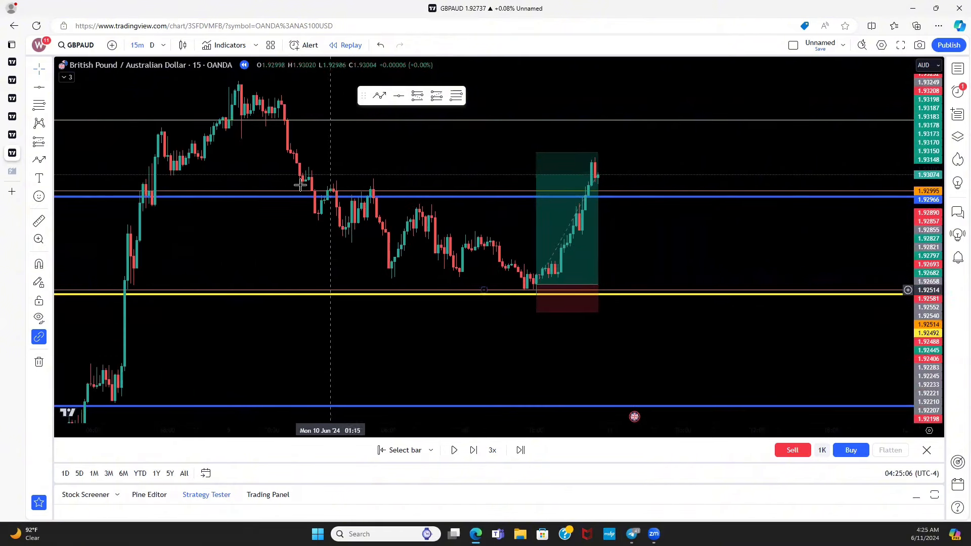
mouse_move(441, 339)
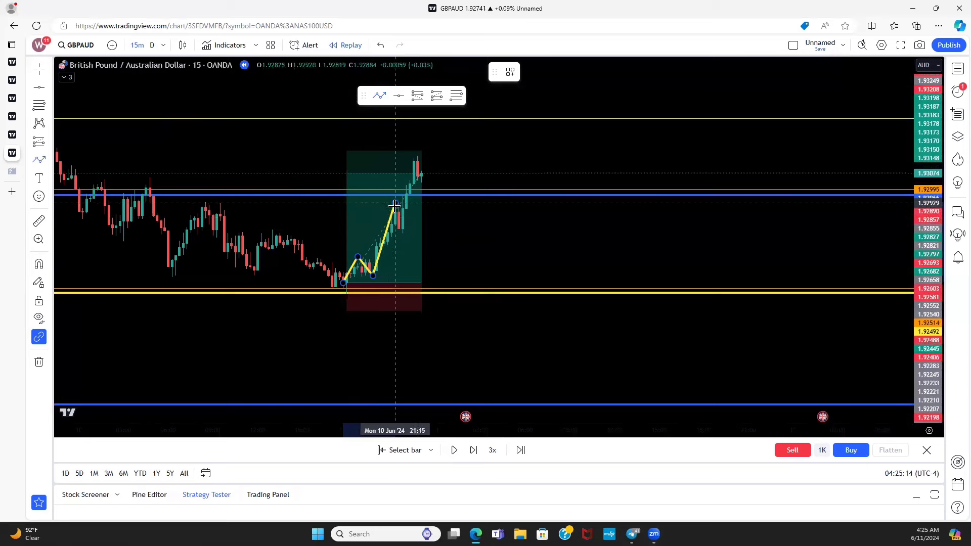
Step: Extend the yellow projected path tracing the earlier drop and retest above the long entry
click(472, 451)
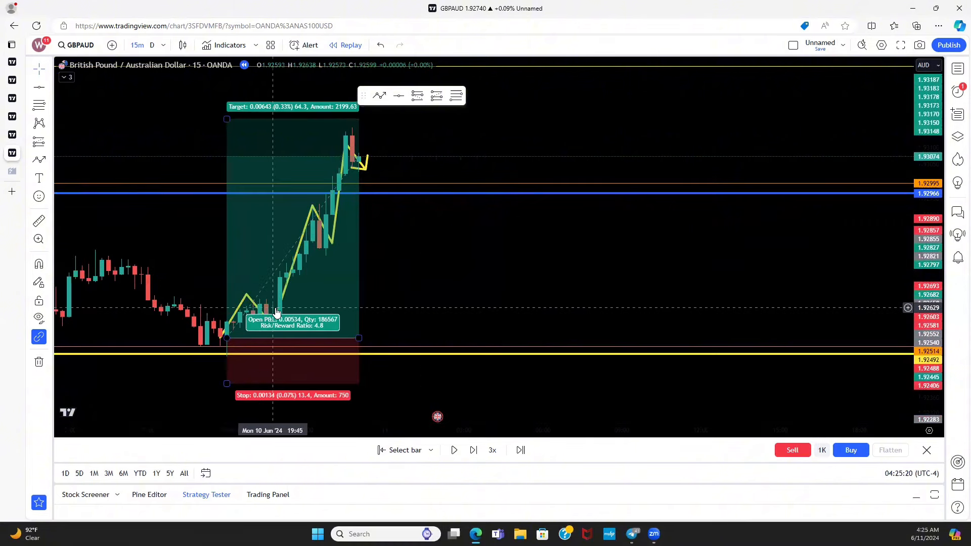
mouse_move(309, 217)
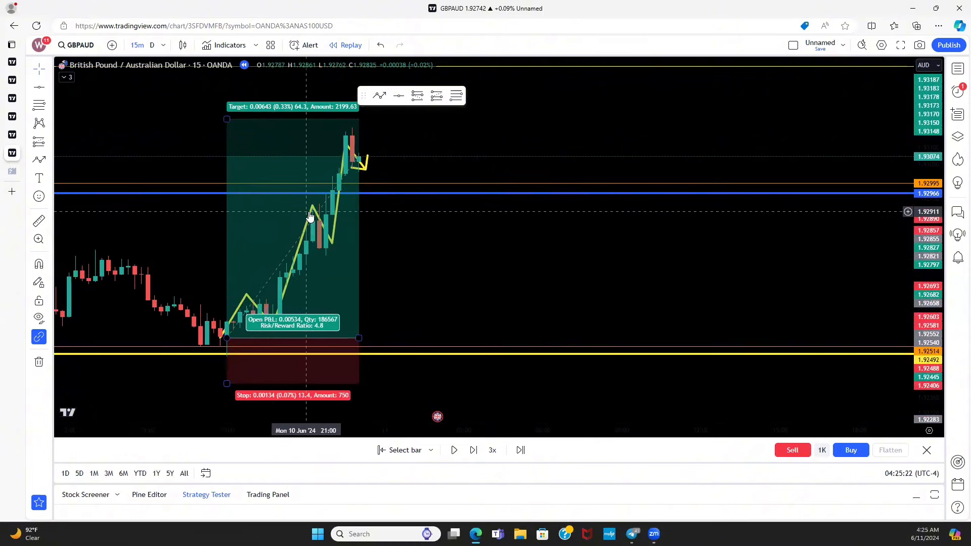
mouse_move(324, 258)
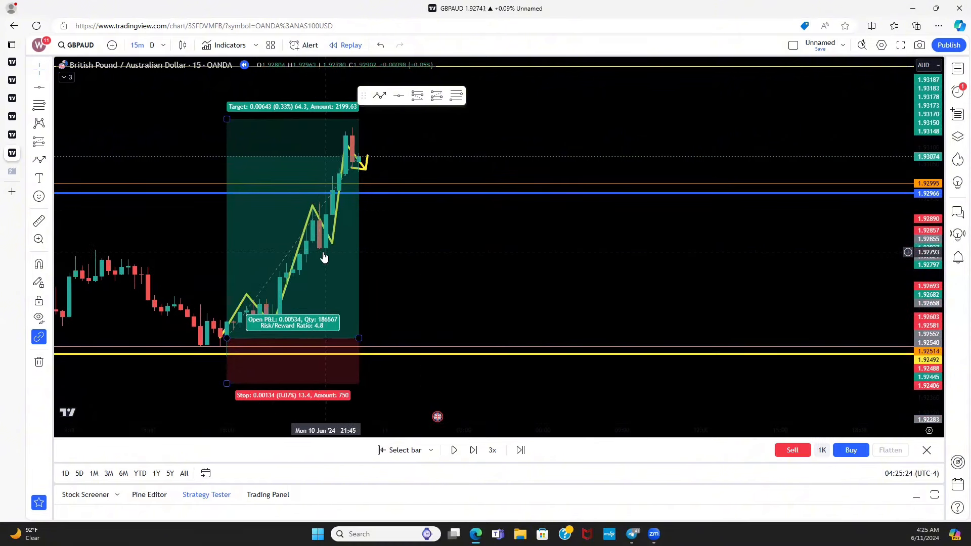
mouse_move(321, 248)
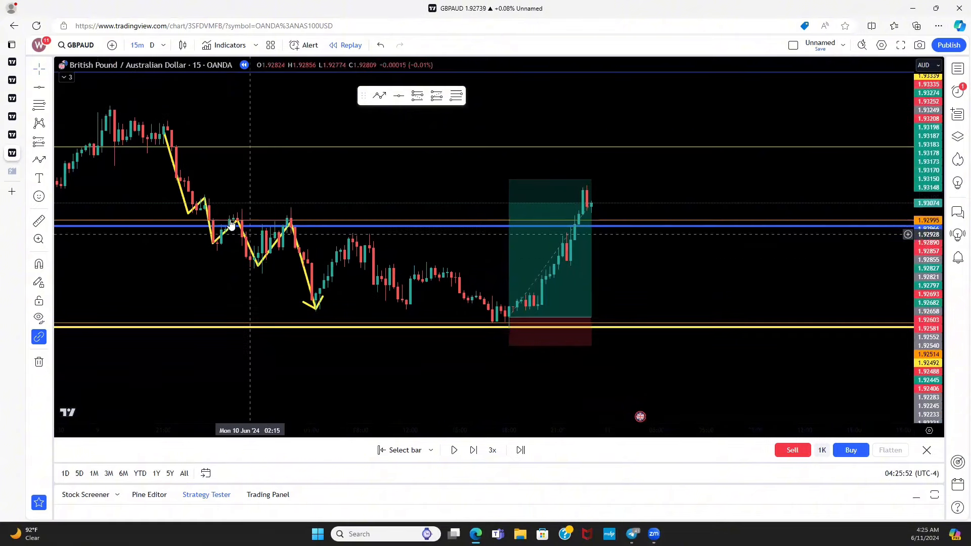
Step: Delete the yellow zigzag path, leaving the horizontal lines and long-position box
click(230, 222)
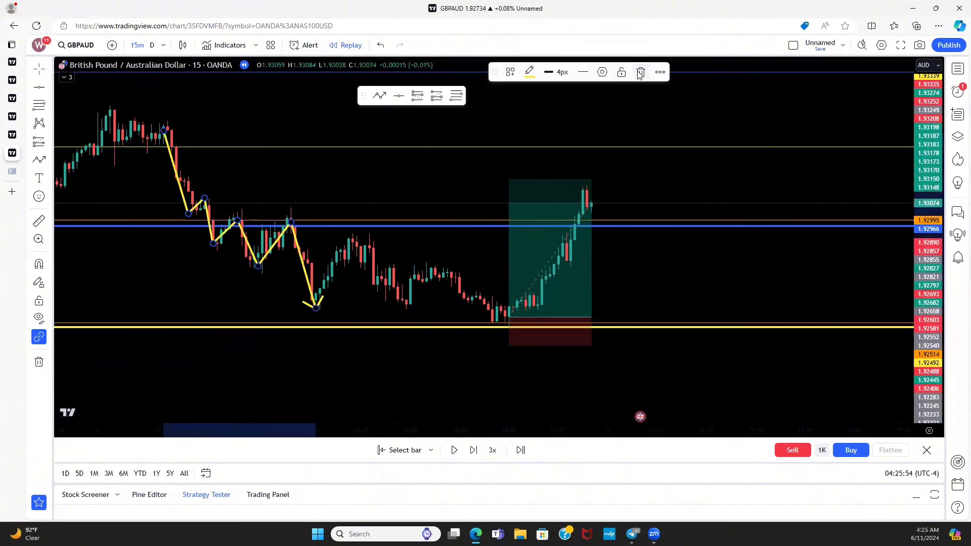
click(640, 72)
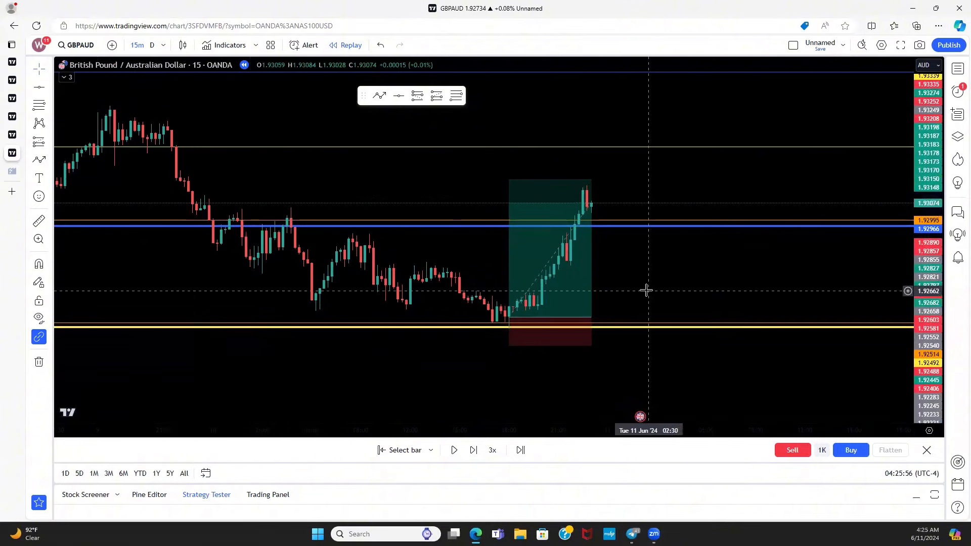
mouse_move(645, 290)
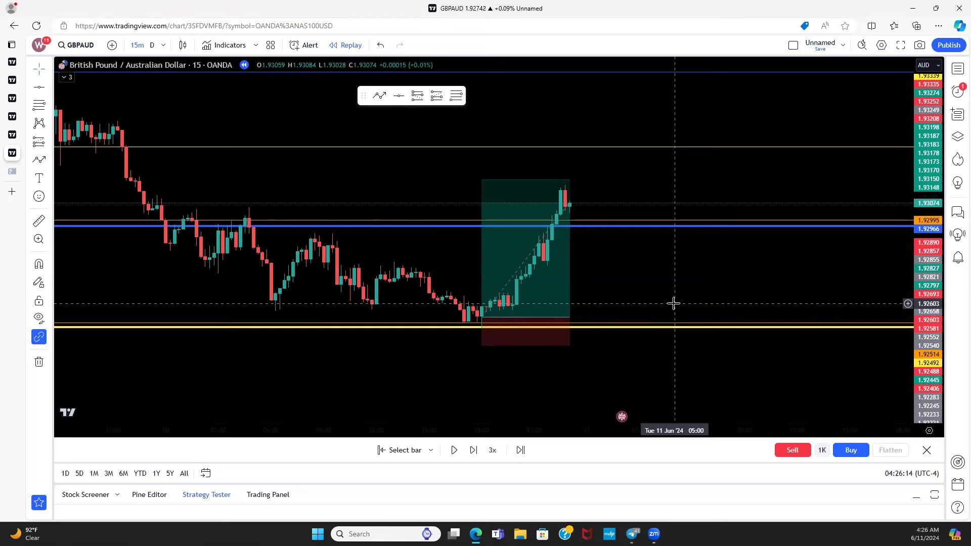
mouse_move(604, 315)
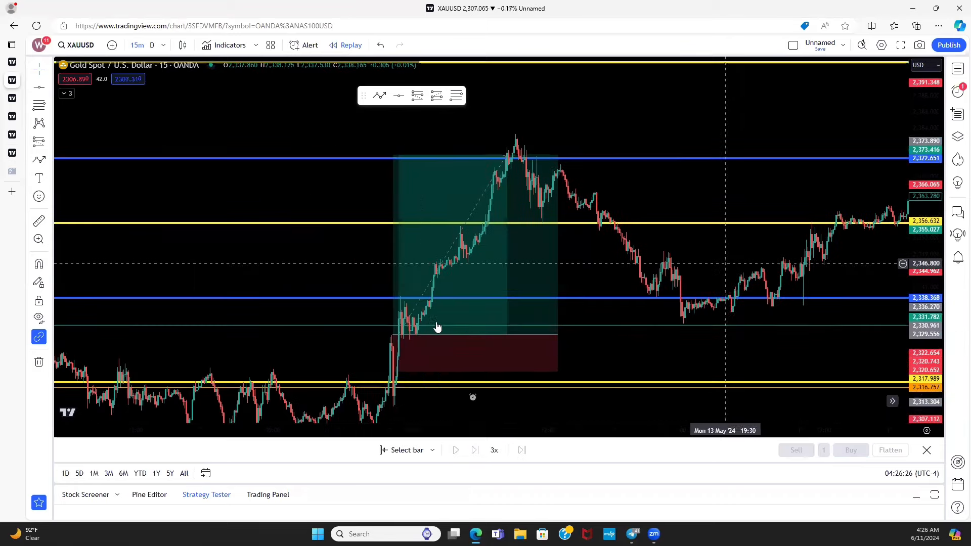
mouse_move(486, 211)
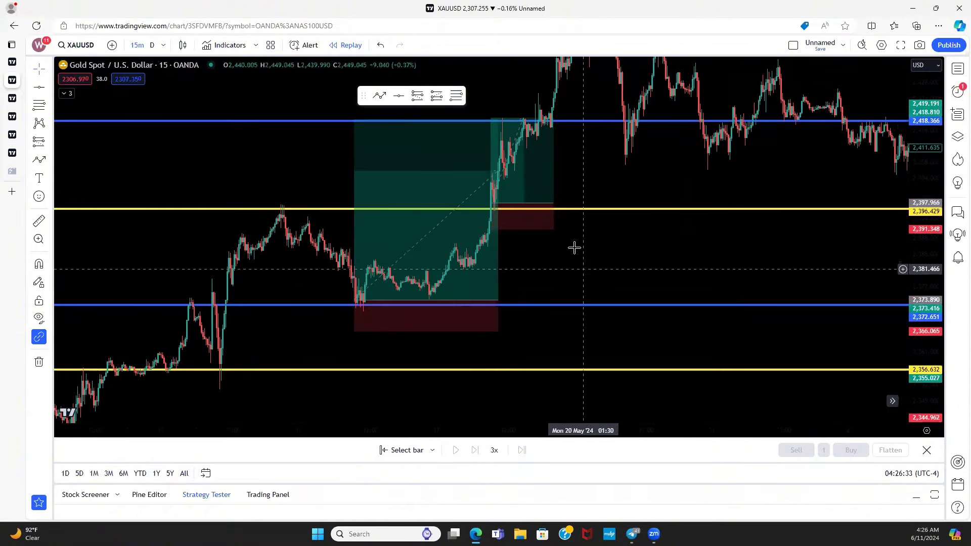
mouse_move(473, 302)
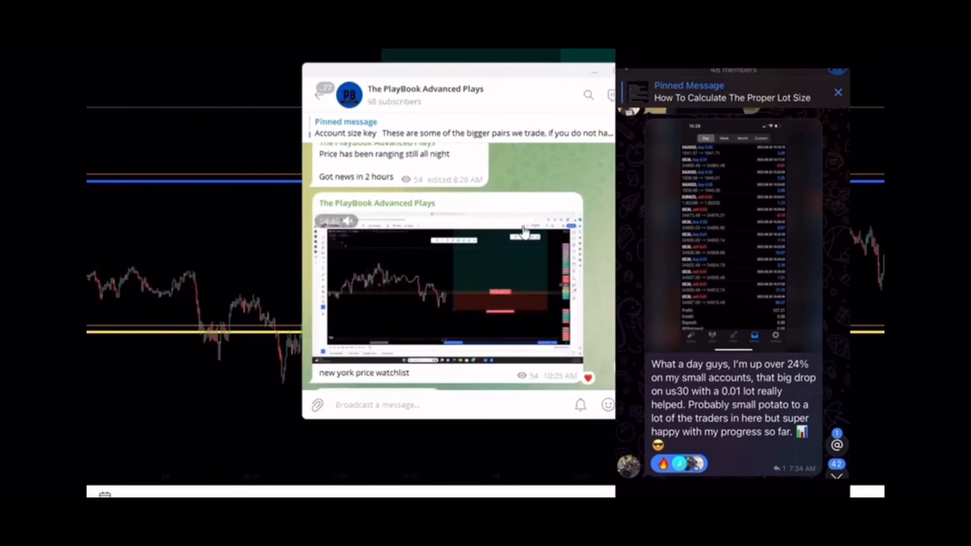
Step: Scroll the Advanced Plays history to the SPX500 buy signals with TP5–TP7 hits and the Zoom link
scroll(down, 3)
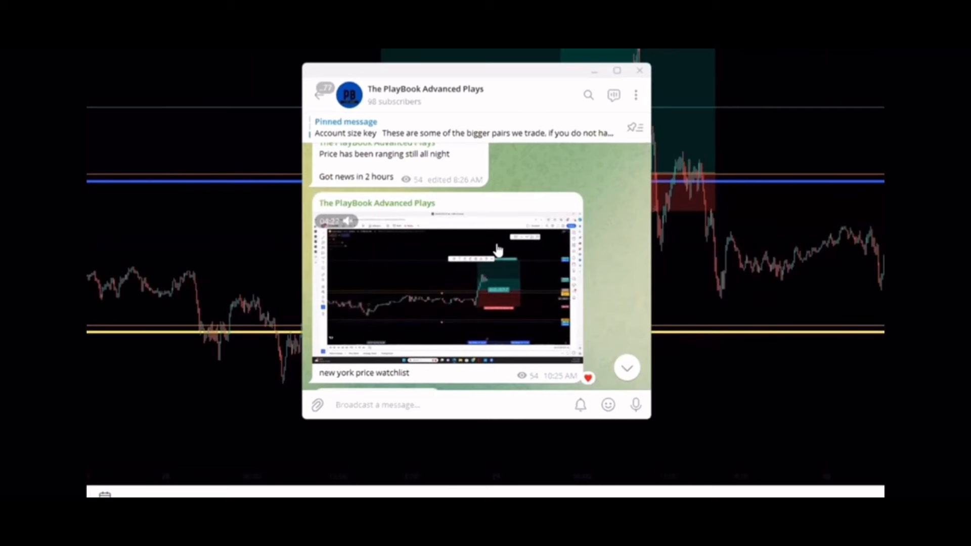
scroll(down, 3)
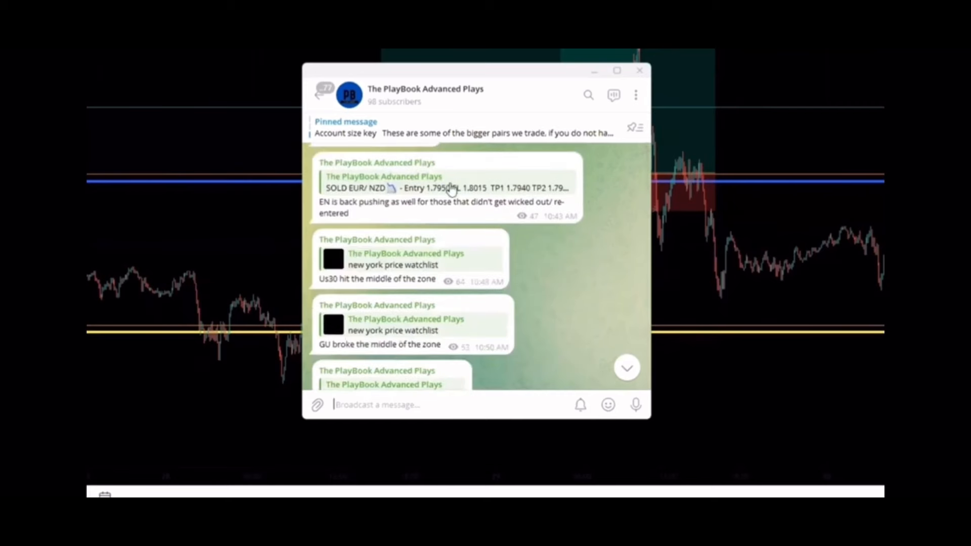
scroll(down, 3)
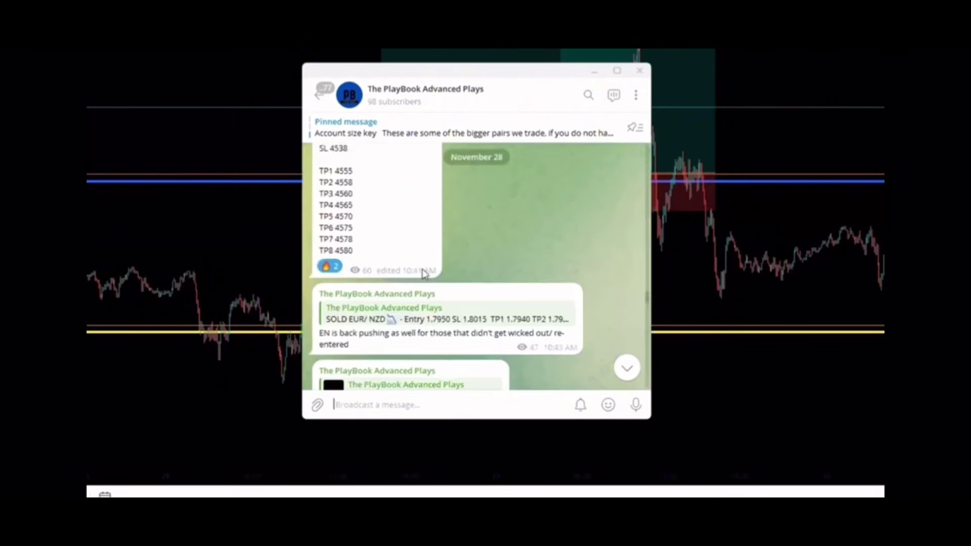
scroll(down, 3)
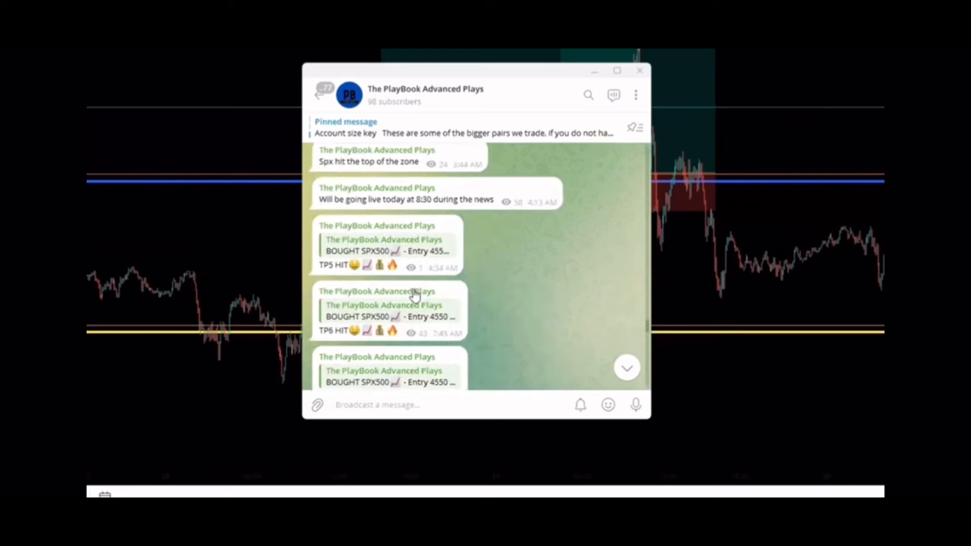
scroll(down, 3)
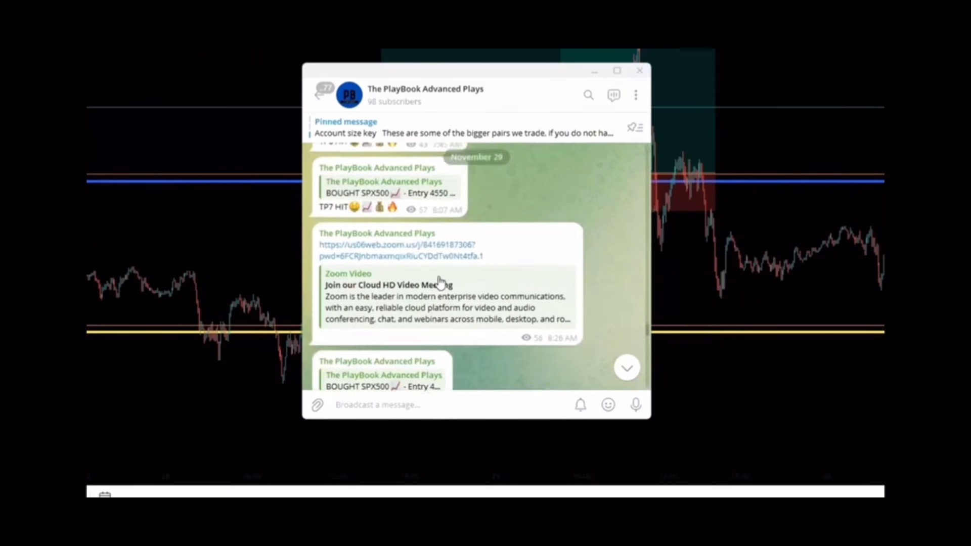
scroll(up, 3)
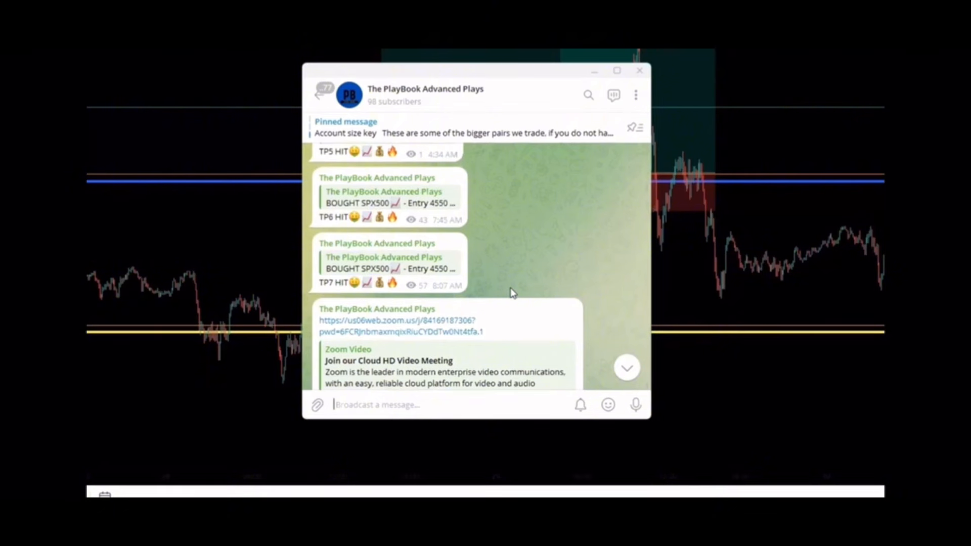
mouse_move(508, 261)
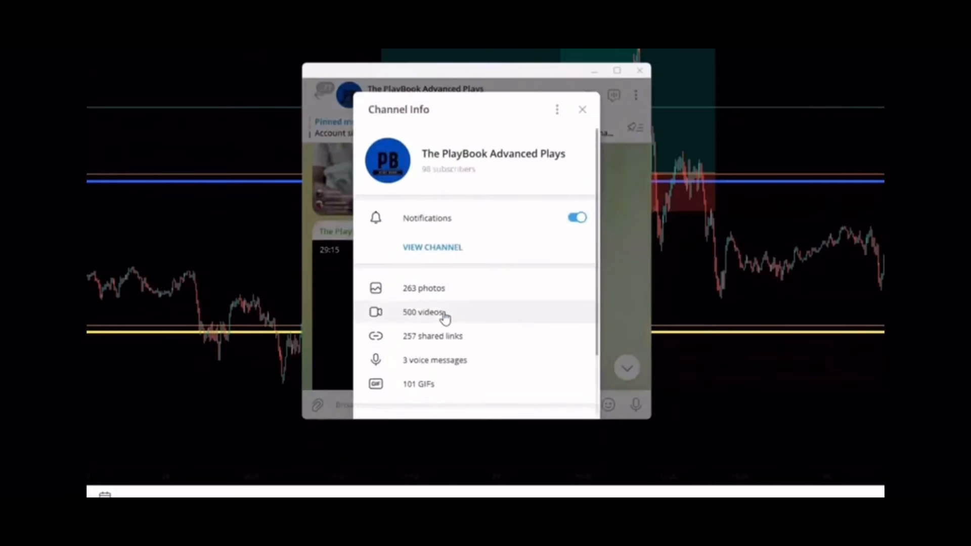
Step: Browse the channel's shared videos gallery back to May 2022 clips, then close it
click(424, 313)
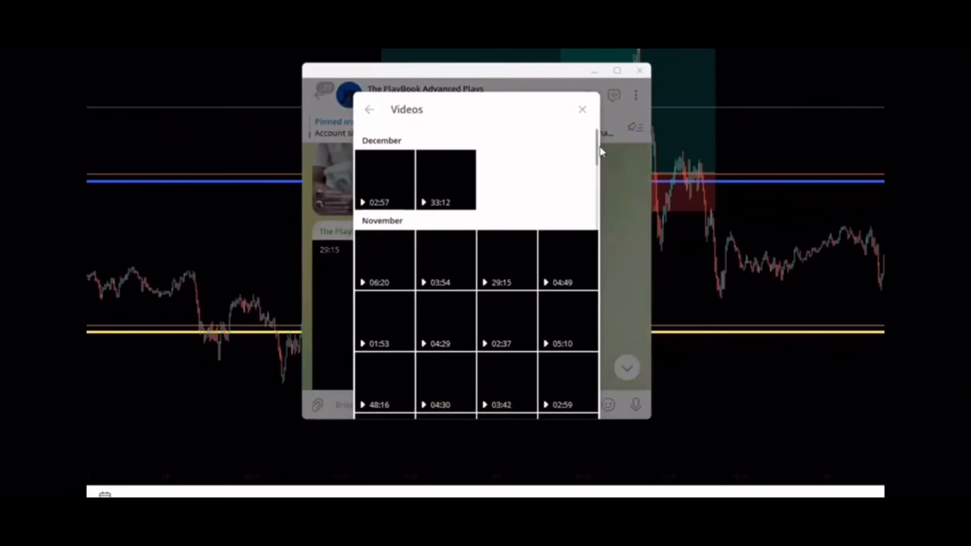
scroll(down, 3)
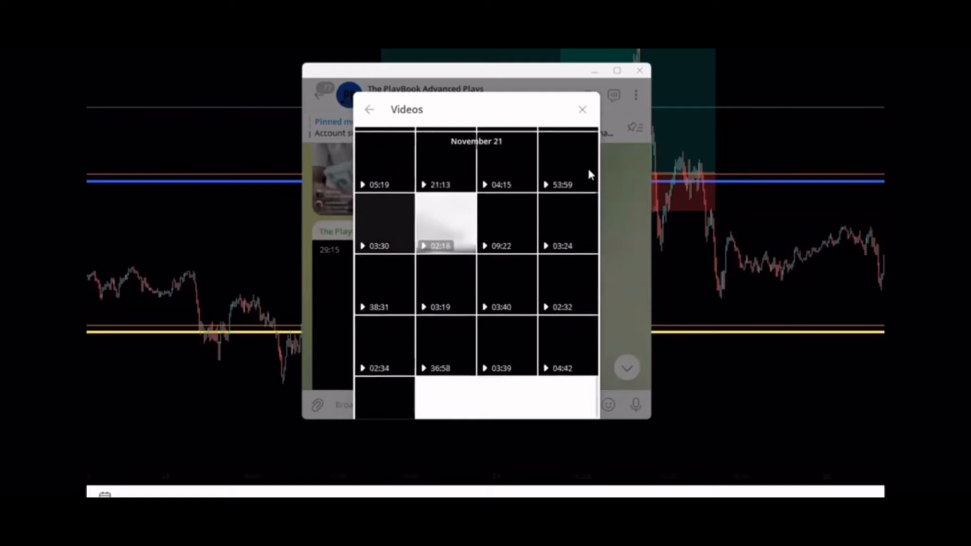
scroll(down, 3)
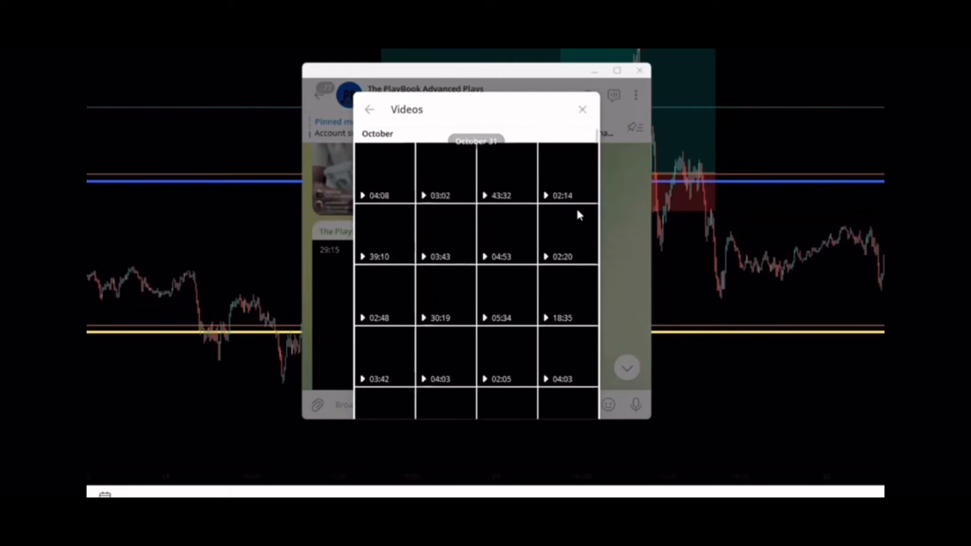
scroll(down, 3)
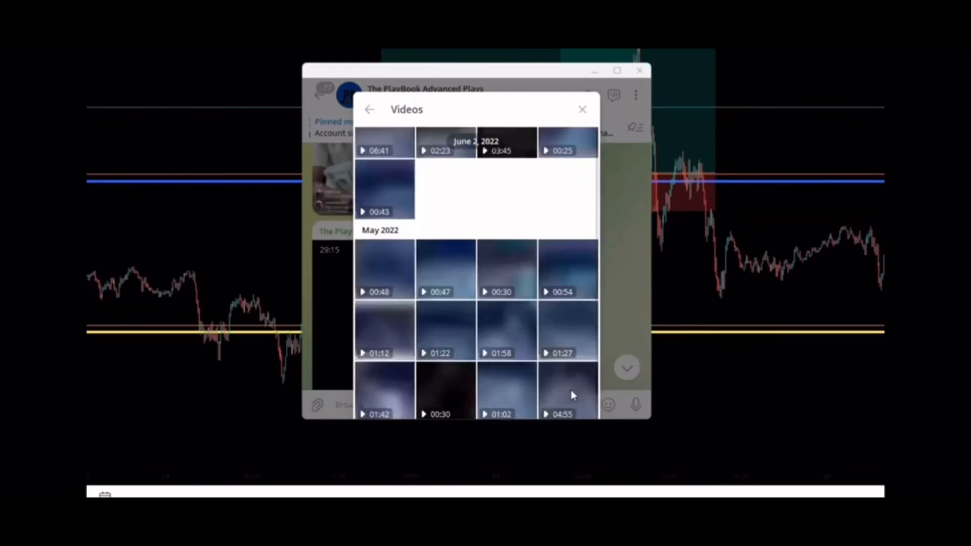
click(581, 109)
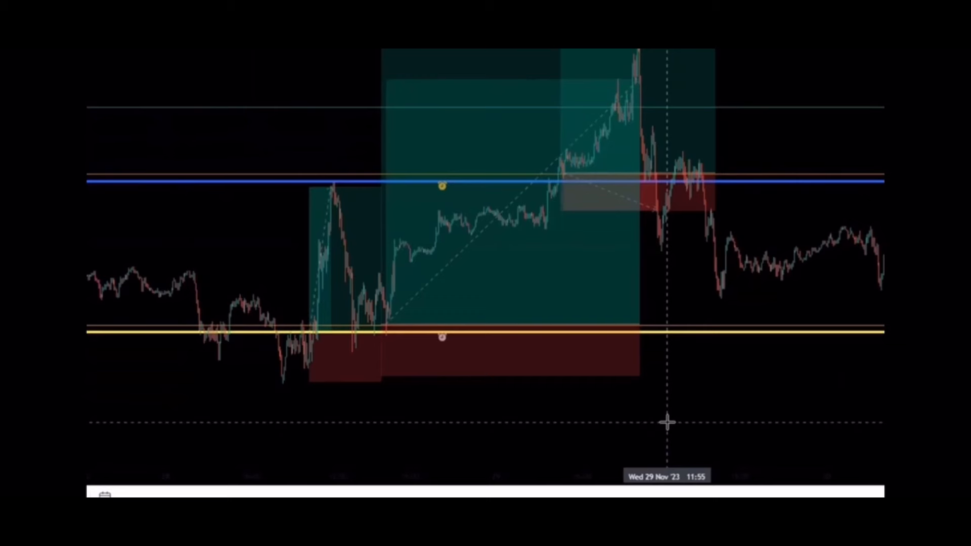
mouse_move(660, 406)
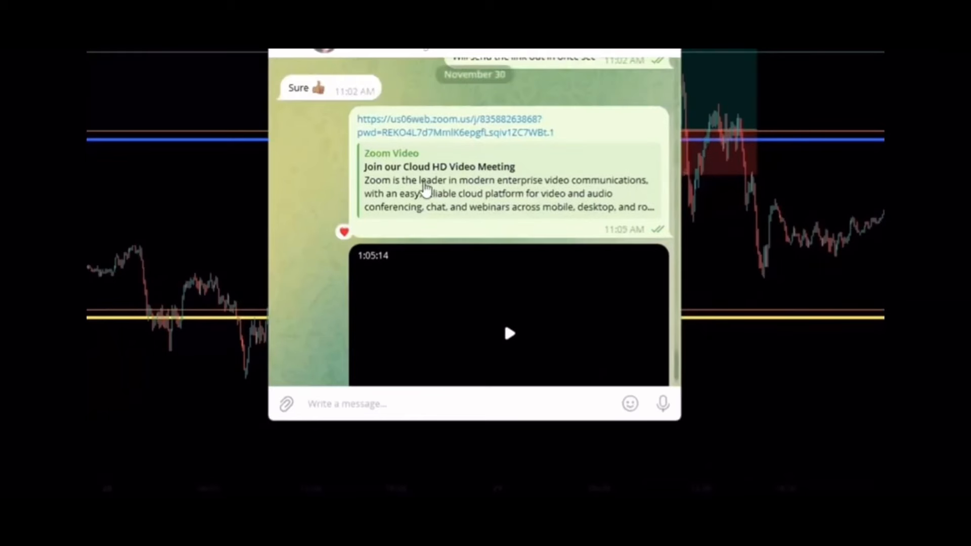
Step: Scroll the chat down to the Zoom link and the 1:05:14 recorded session video
scroll(down, 3)
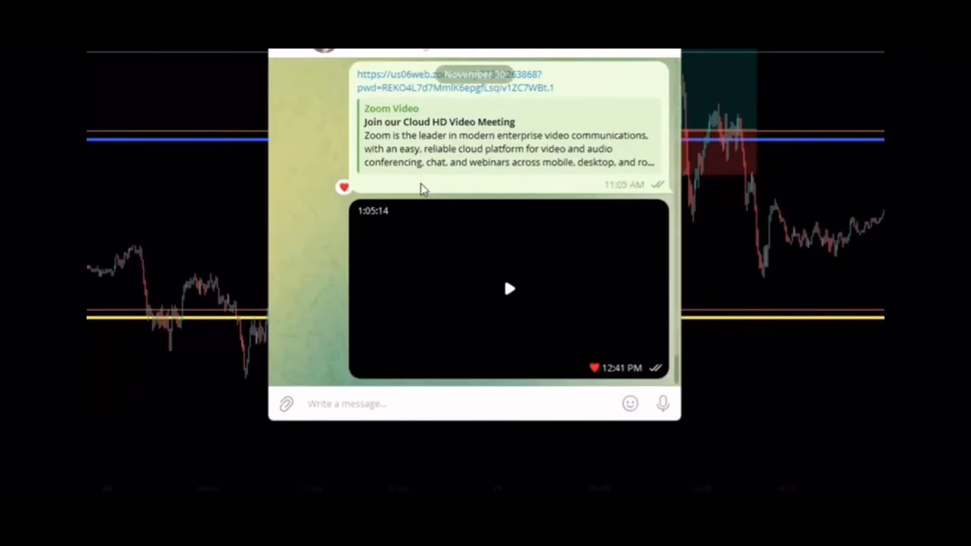